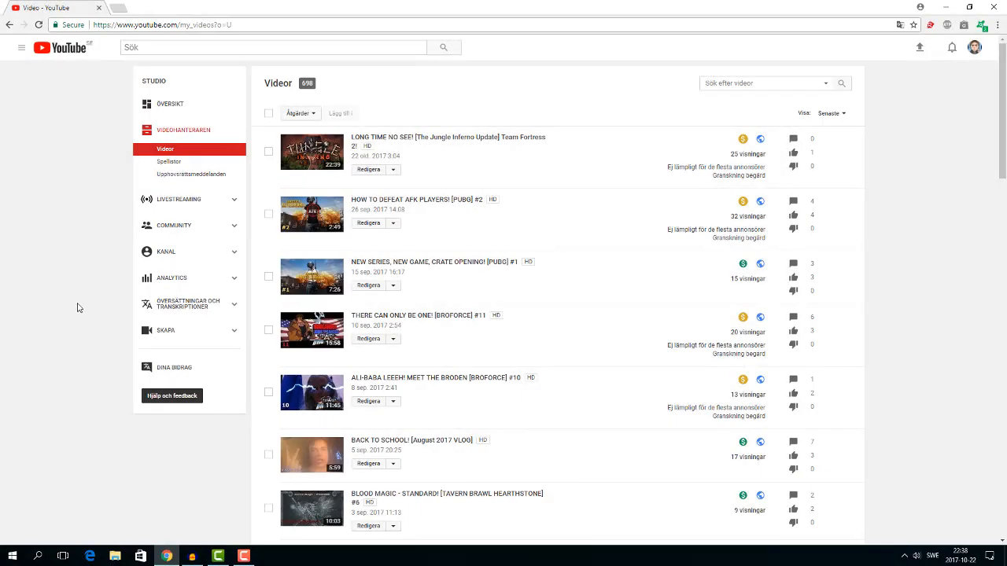
mouse_move(691, 255)
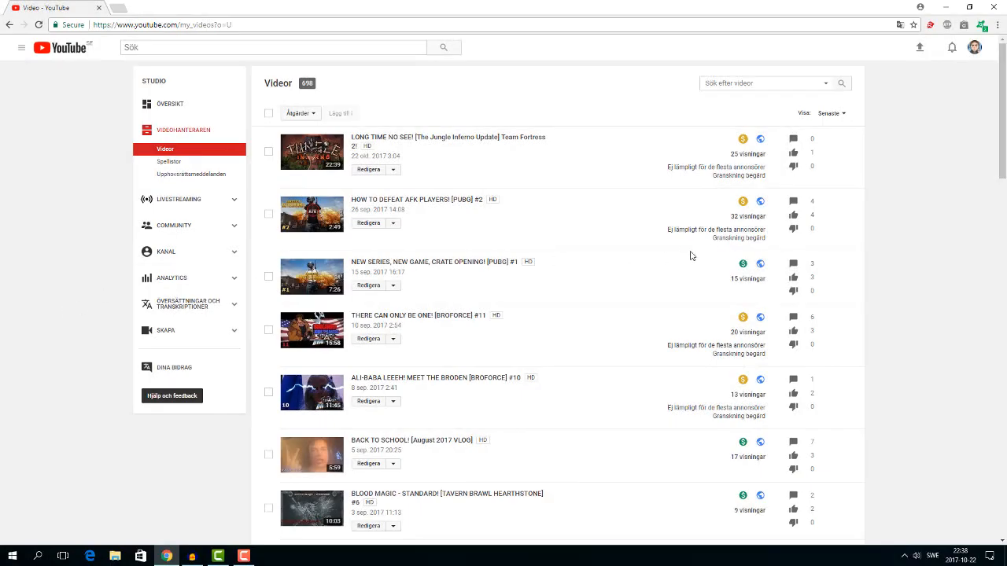
mouse_move(604, 280)
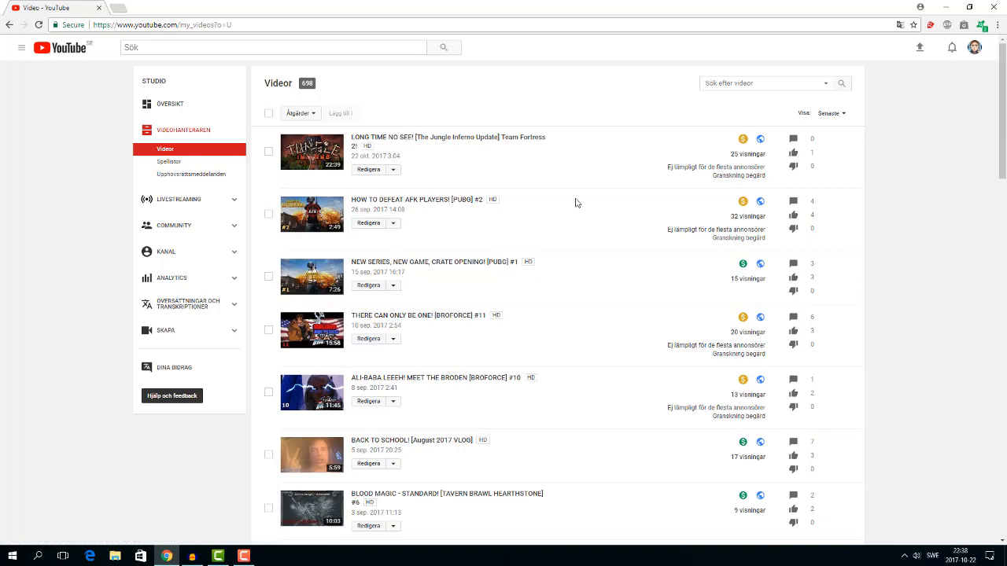
mouse_move(592, 214)
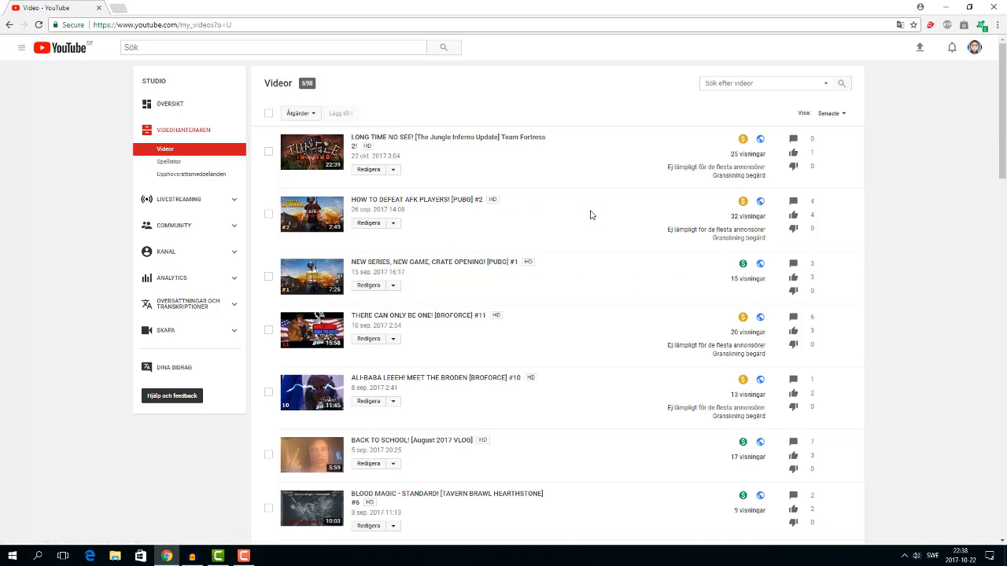
mouse_move(743, 207)
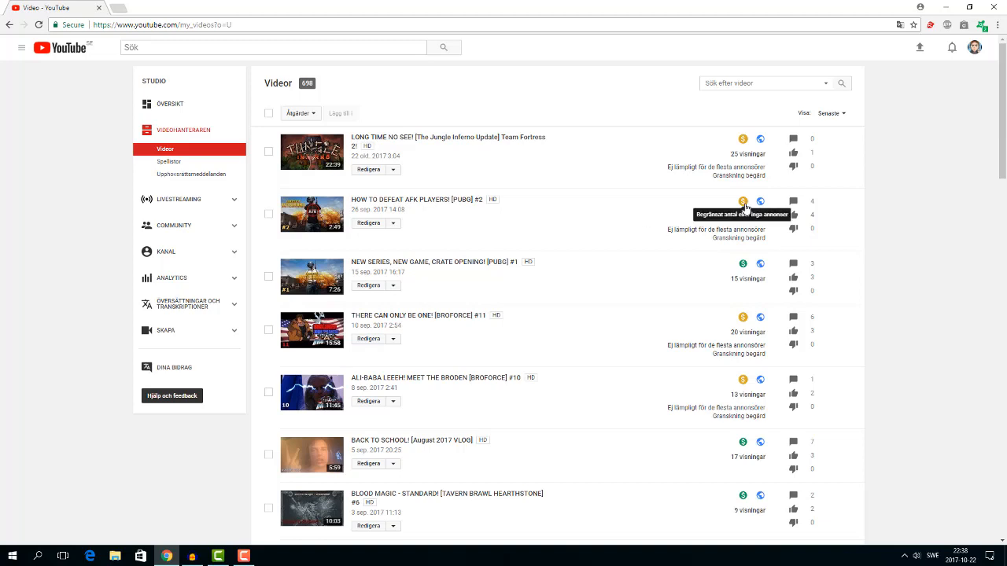
mouse_move(655, 340)
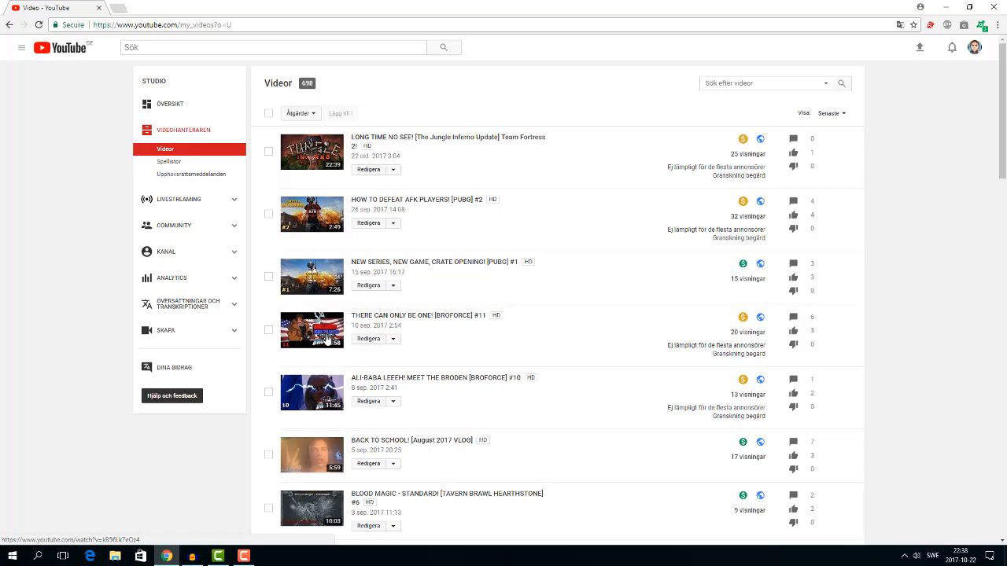
mouse_move(312, 330)
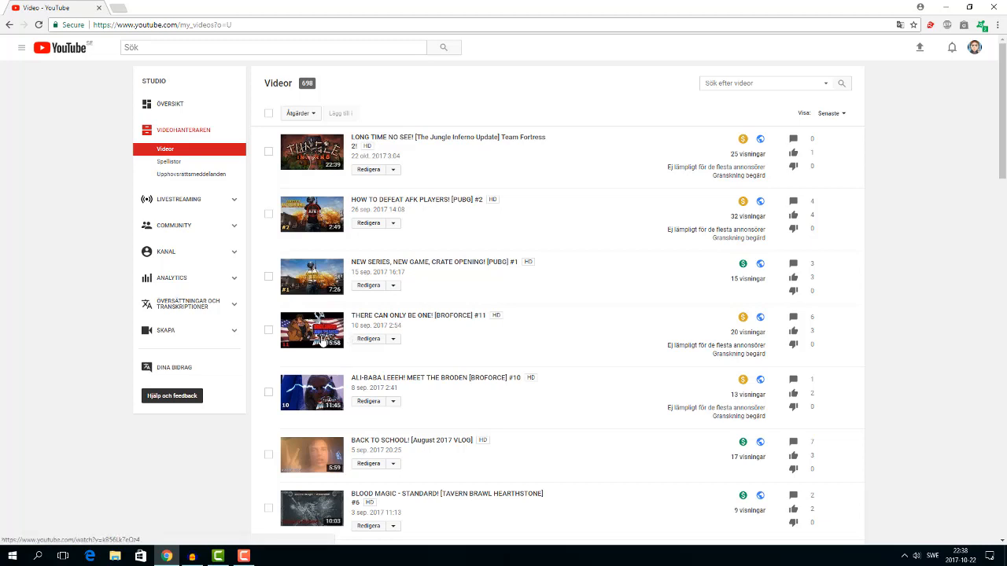
mouse_move(746, 318)
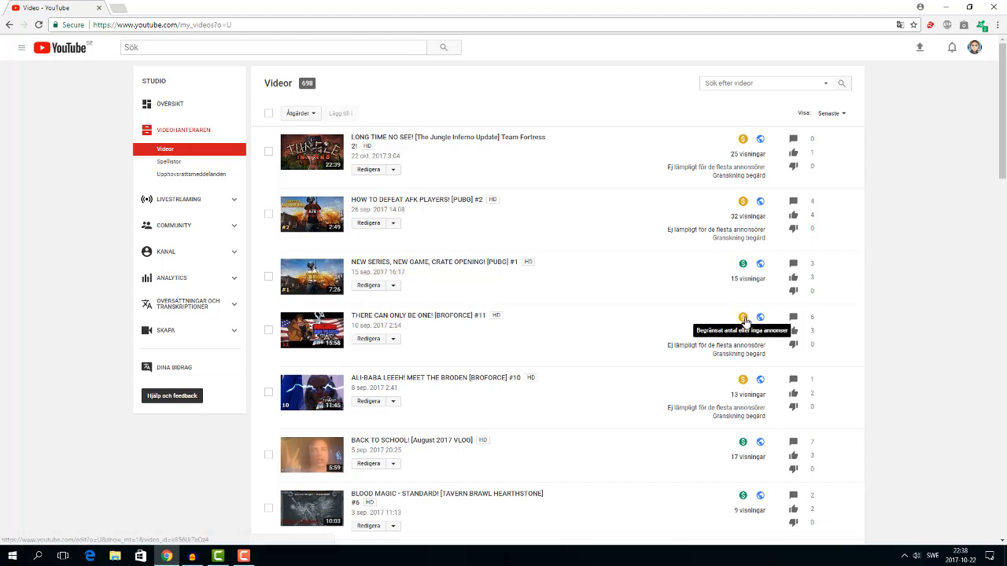
mouse_move(744, 384)
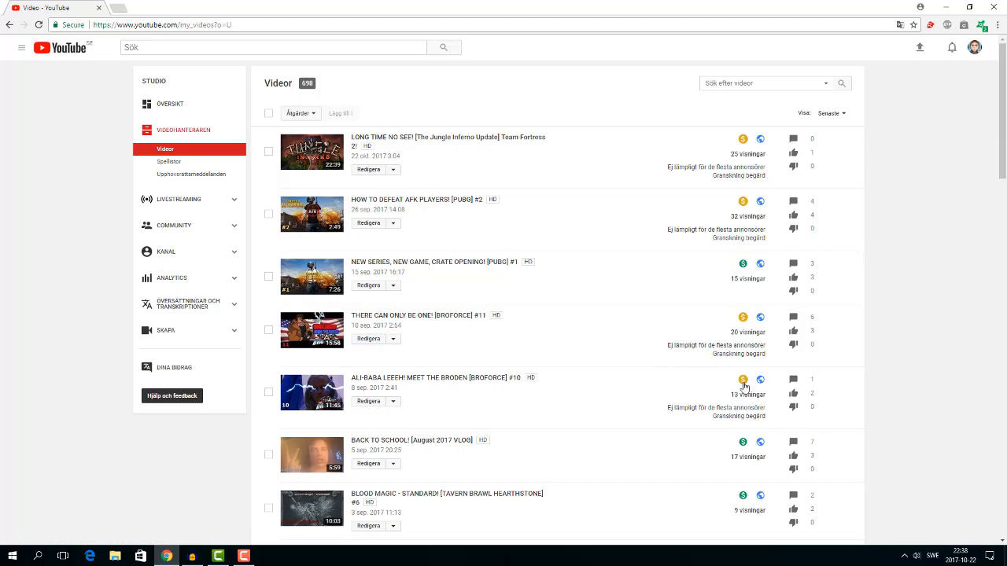
mouse_move(583, 412)
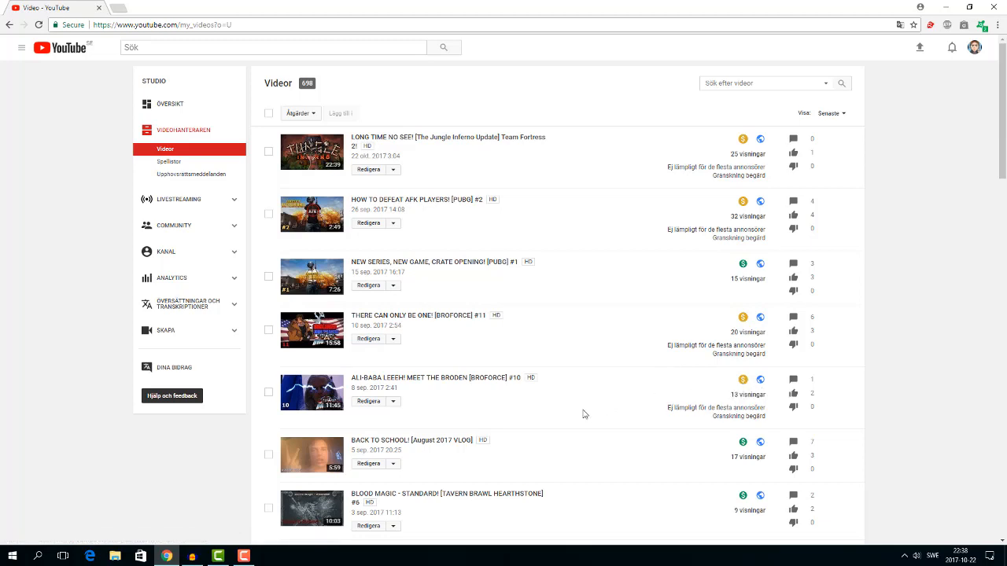
mouse_move(579, 409)
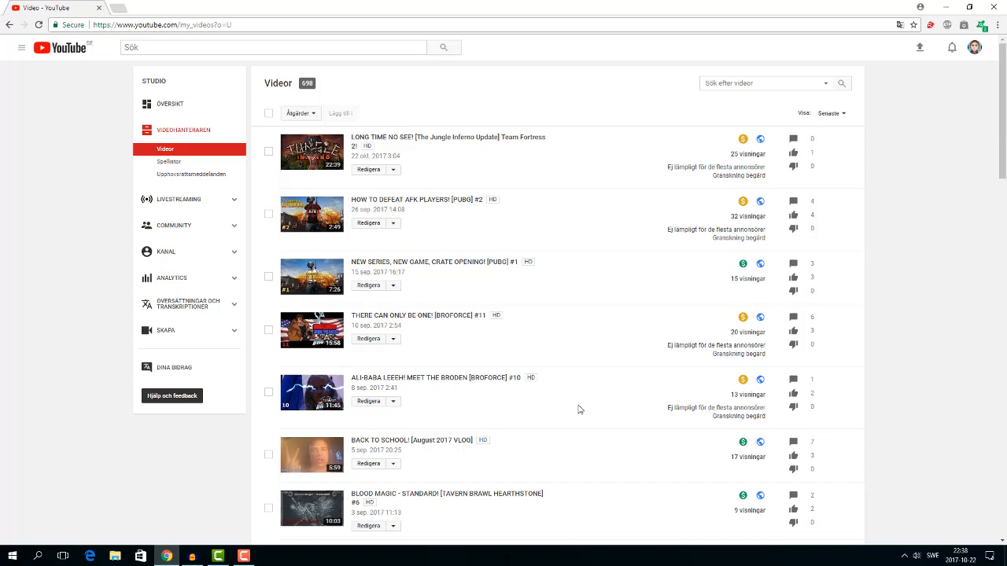
mouse_move(567, 406)
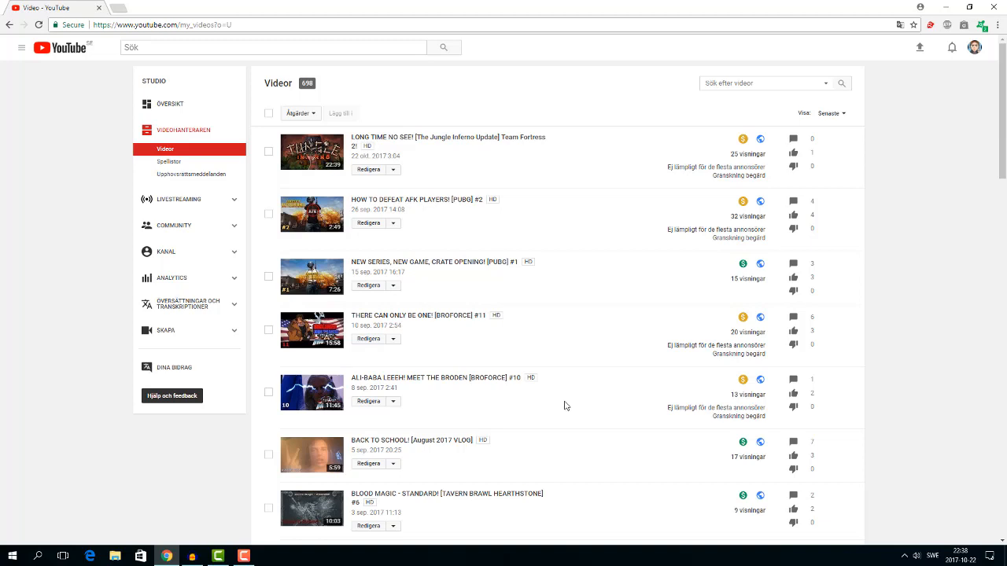
mouse_move(560, 297)
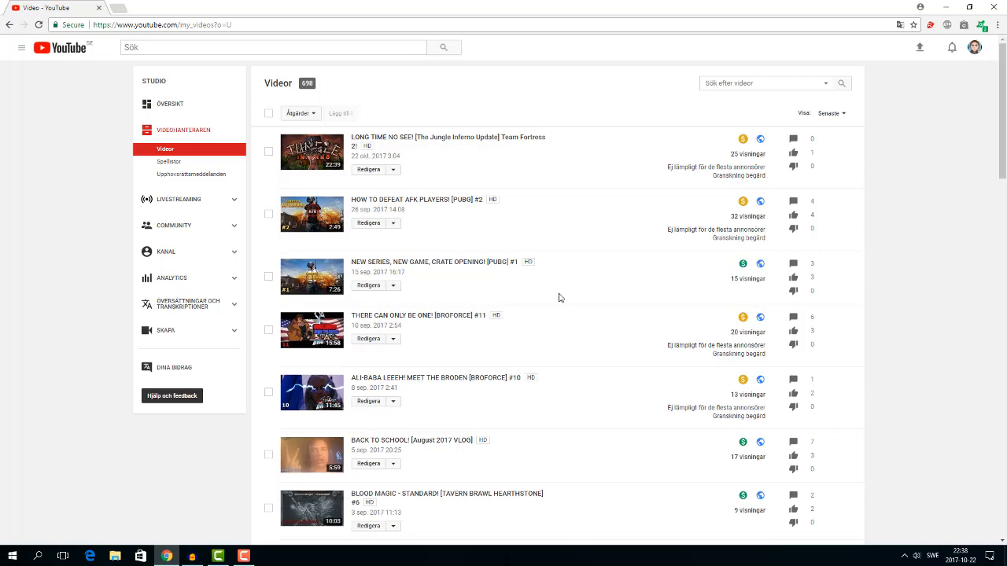
mouse_move(743, 201)
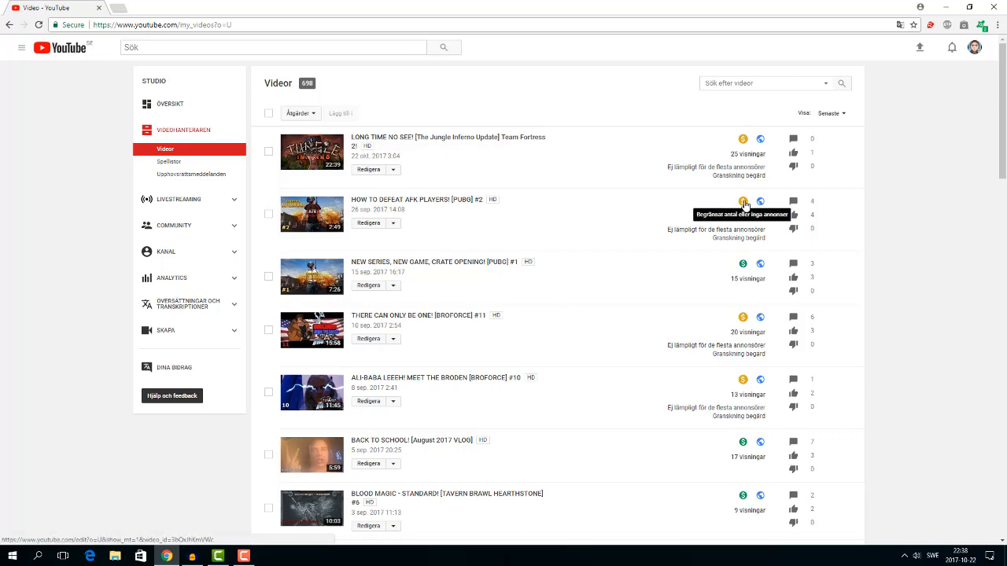
scroll("down", 3)
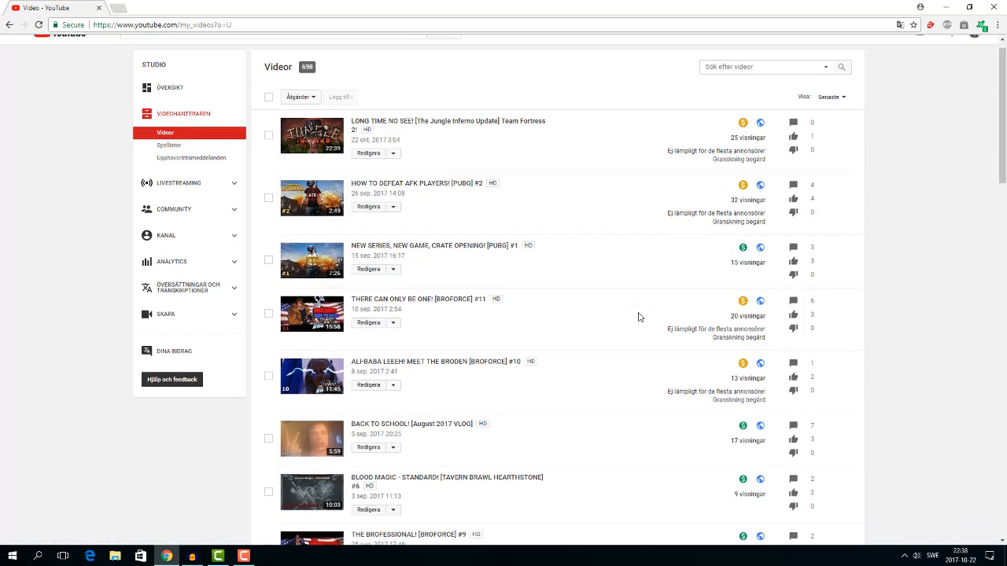
scroll("down", 3)
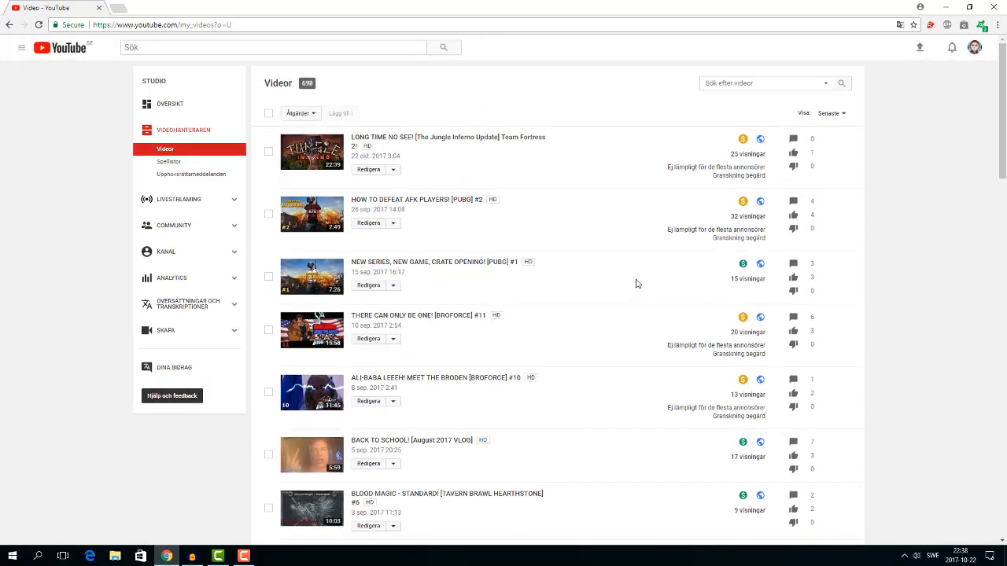
mouse_move(433, 168)
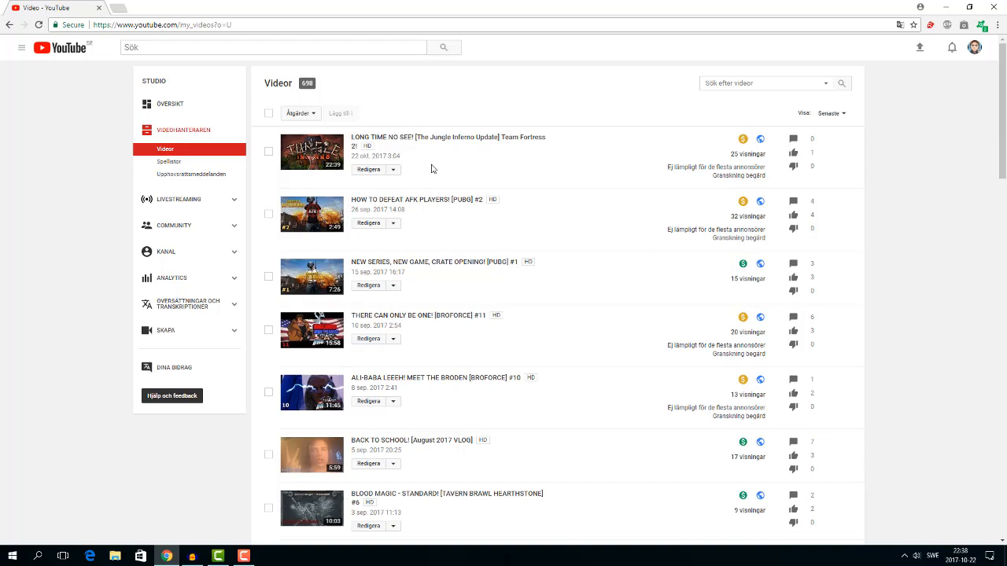
mouse_move(524, 148)
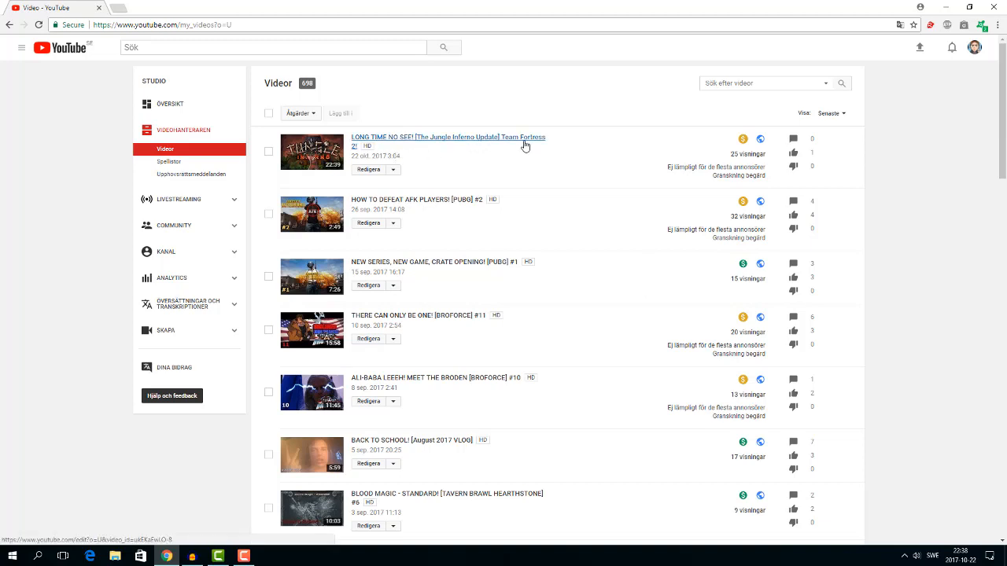
mouse_move(338, 170)
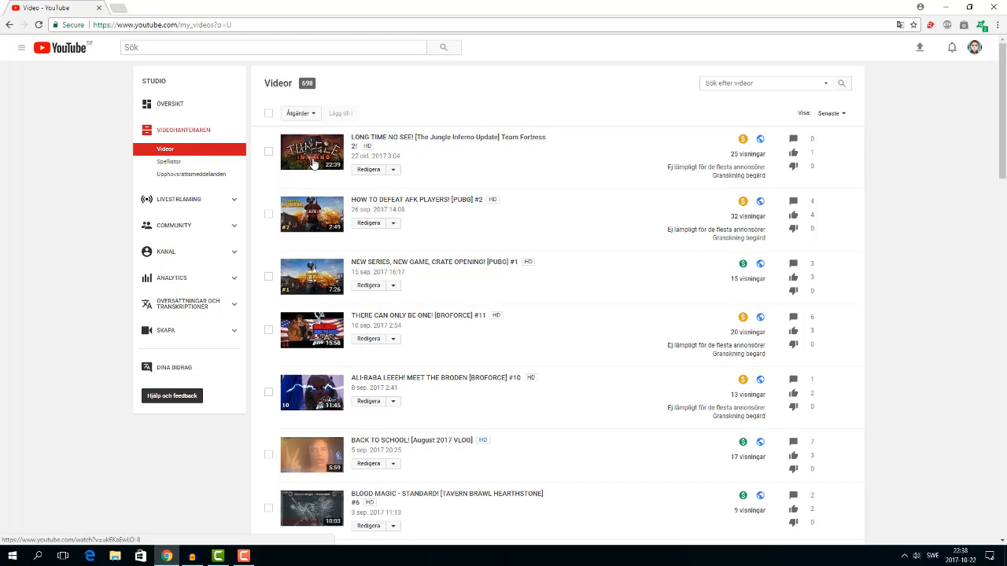
mouse_move(743, 138)
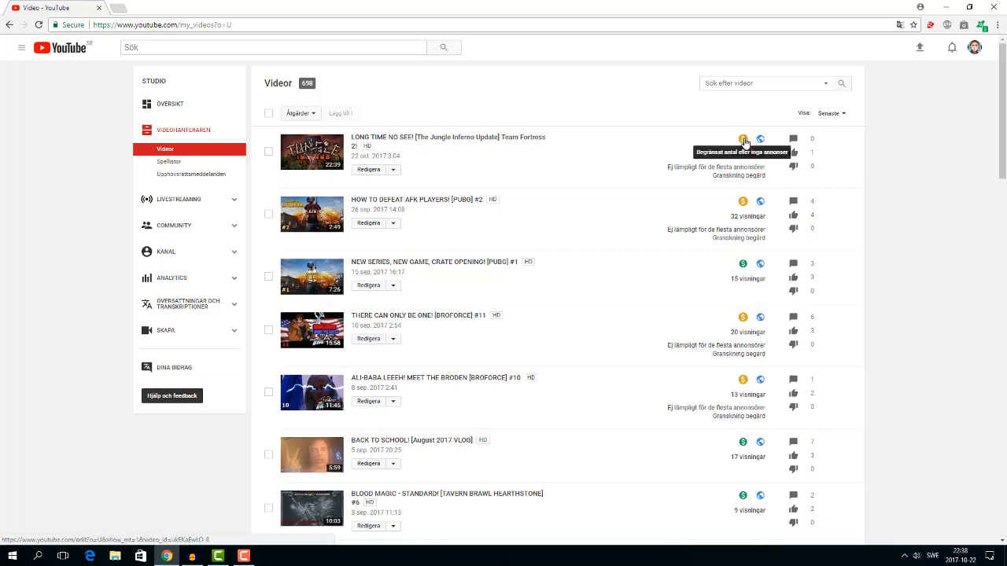
mouse_move(658, 177)
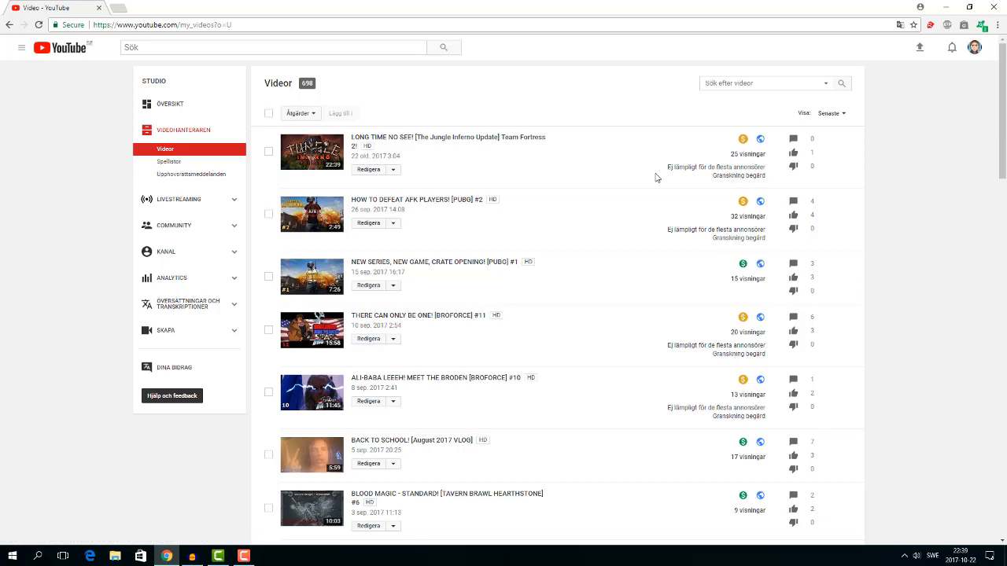
mouse_move(649, 183)
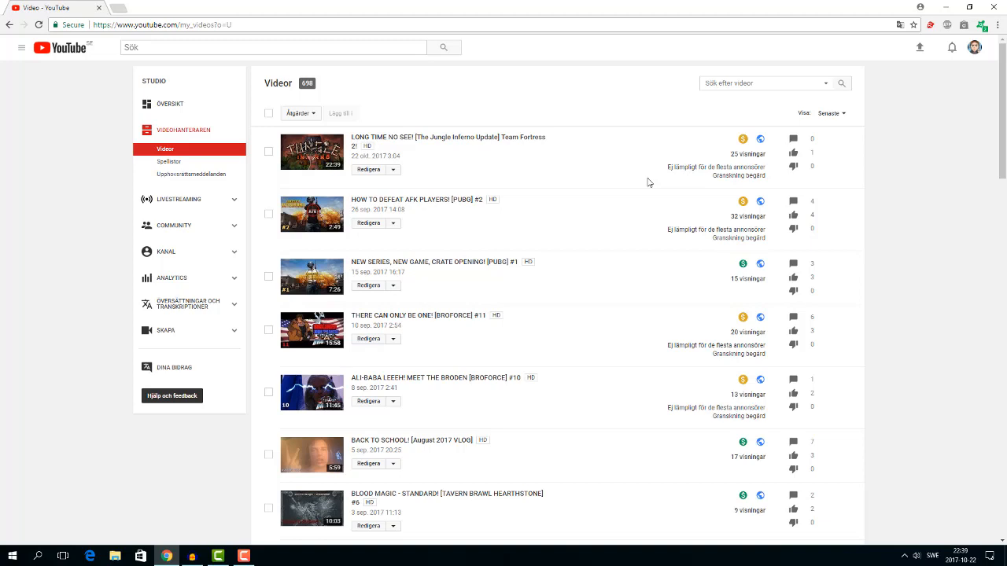
mouse_move(700, 151)
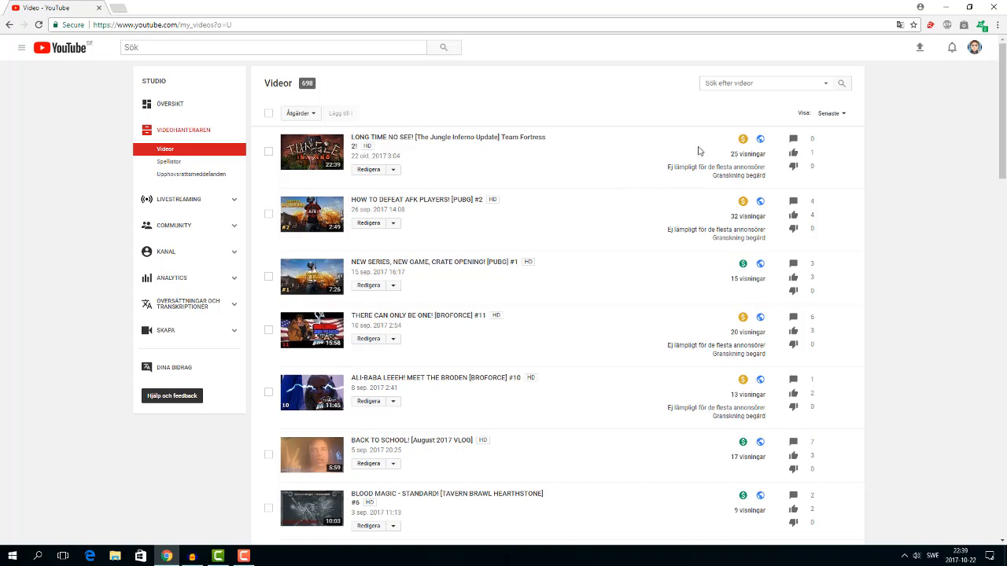
mouse_move(608, 170)
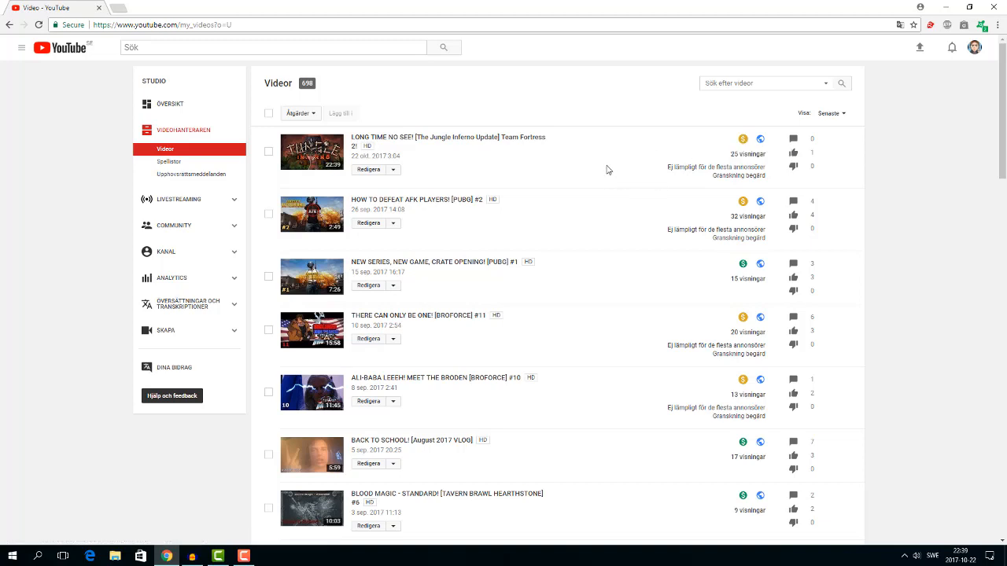
mouse_move(630, 174)
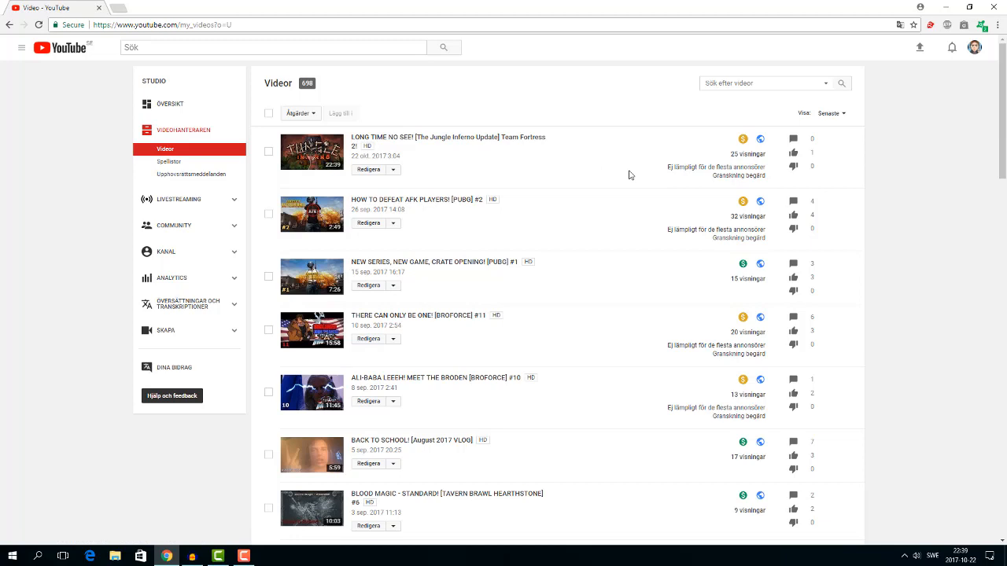
mouse_move(543, 172)
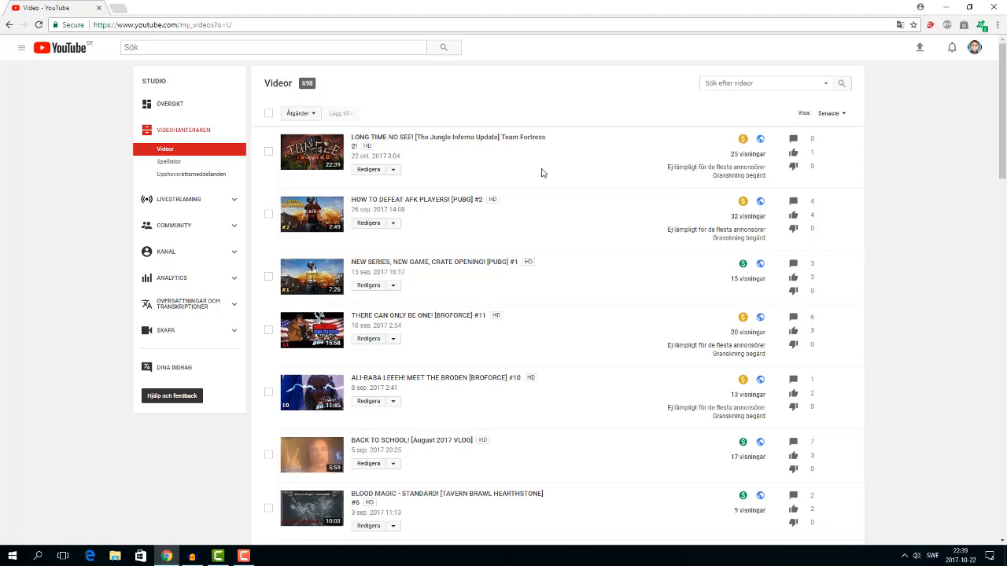
mouse_move(543, 172)
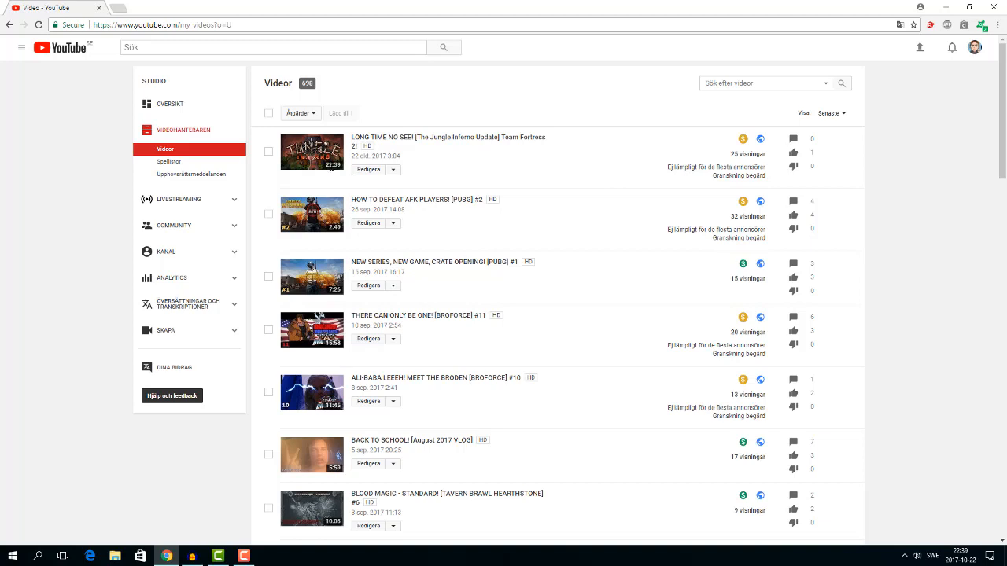
mouse_move(312, 161)
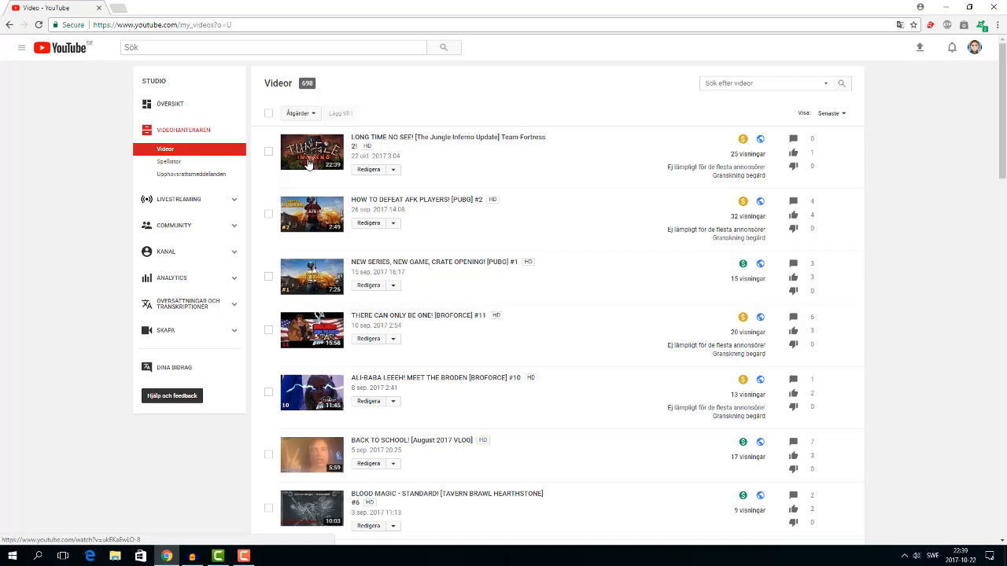
mouse_move(420, 164)
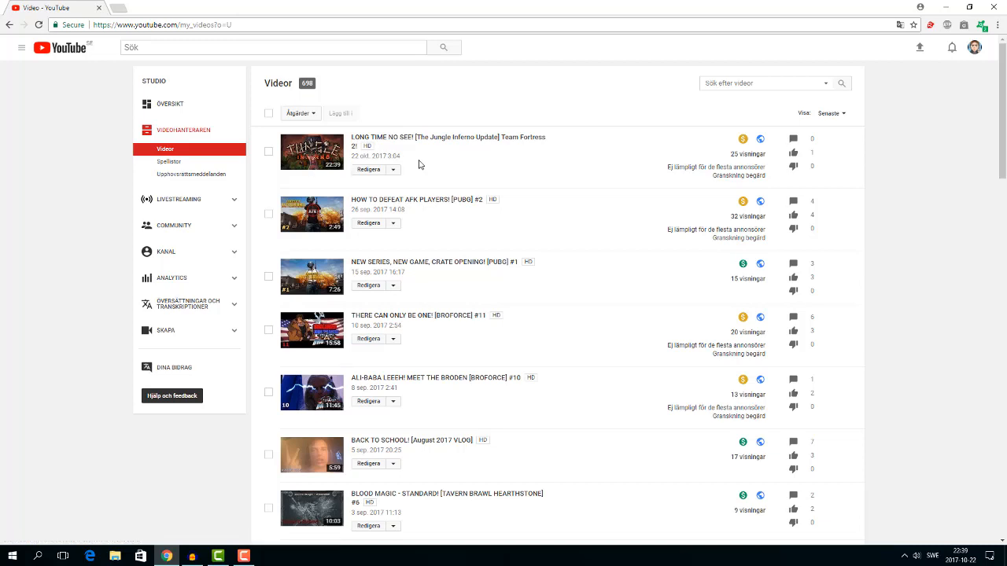
mouse_move(494, 170)
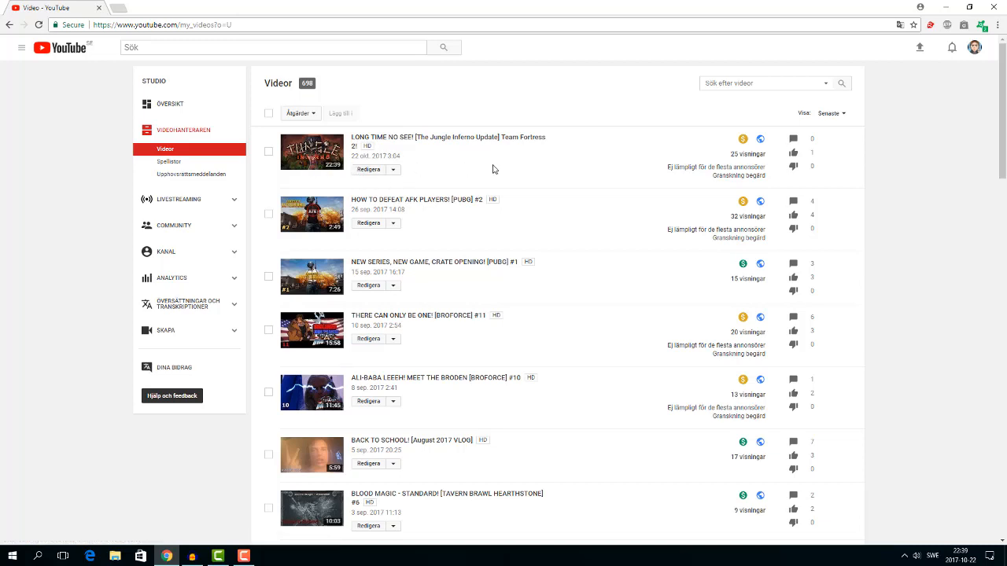
mouse_move(329, 165)
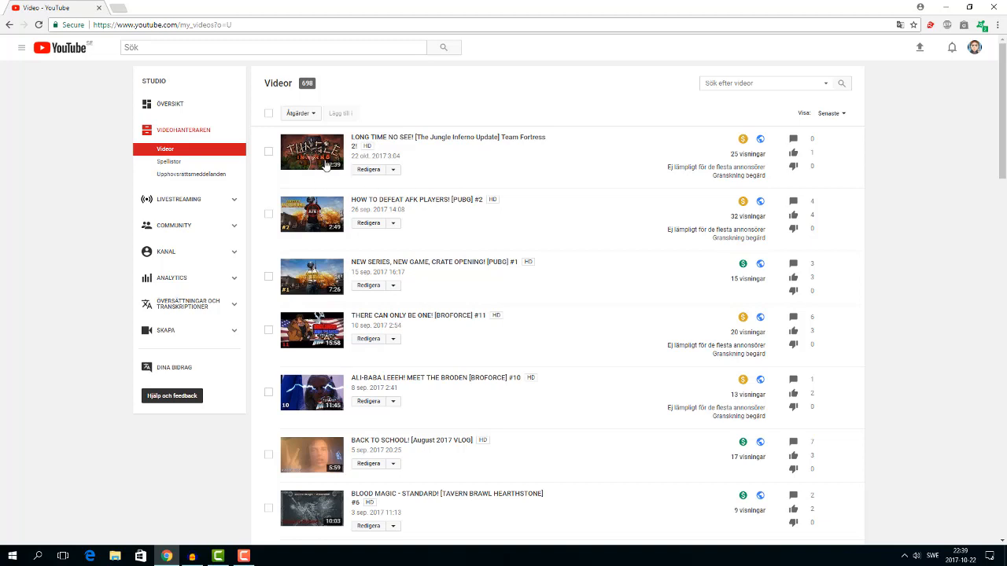
mouse_move(396, 147)
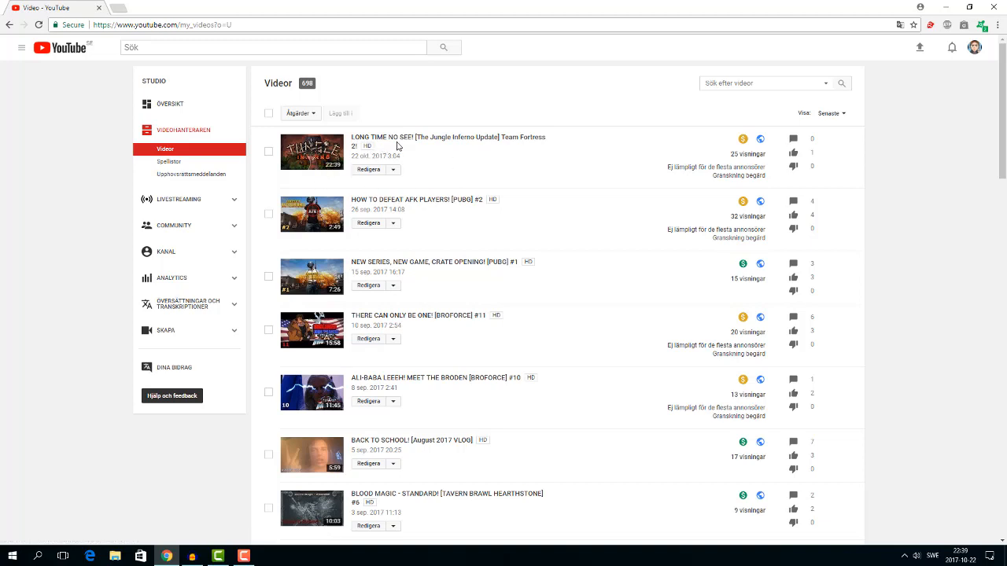
mouse_move(389, 222)
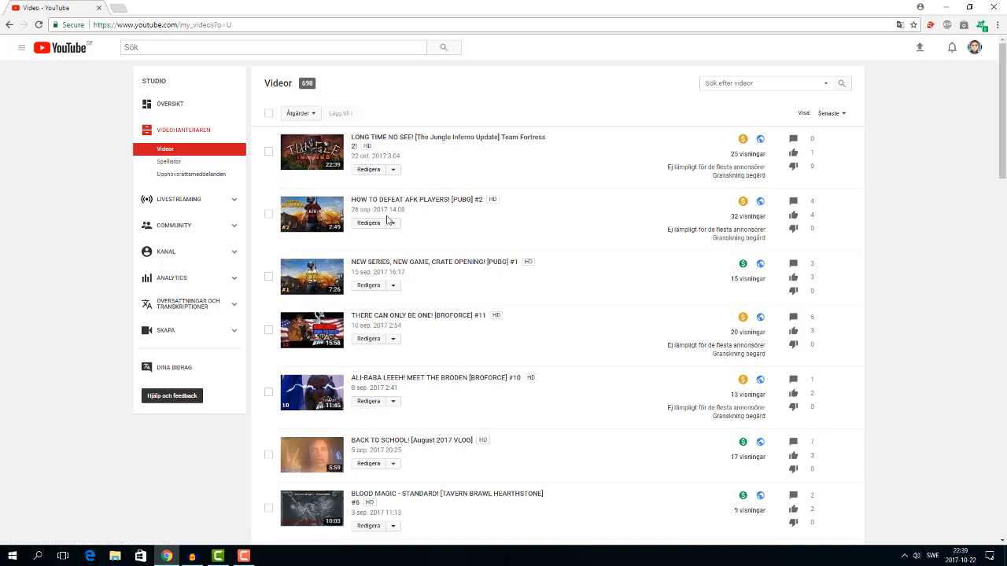
mouse_move(554, 227)
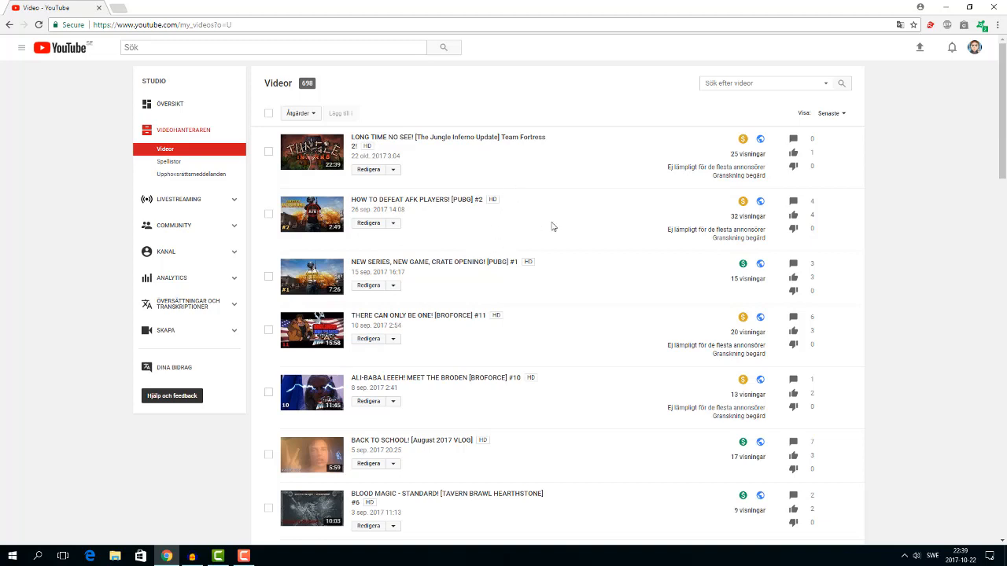
mouse_move(743, 141)
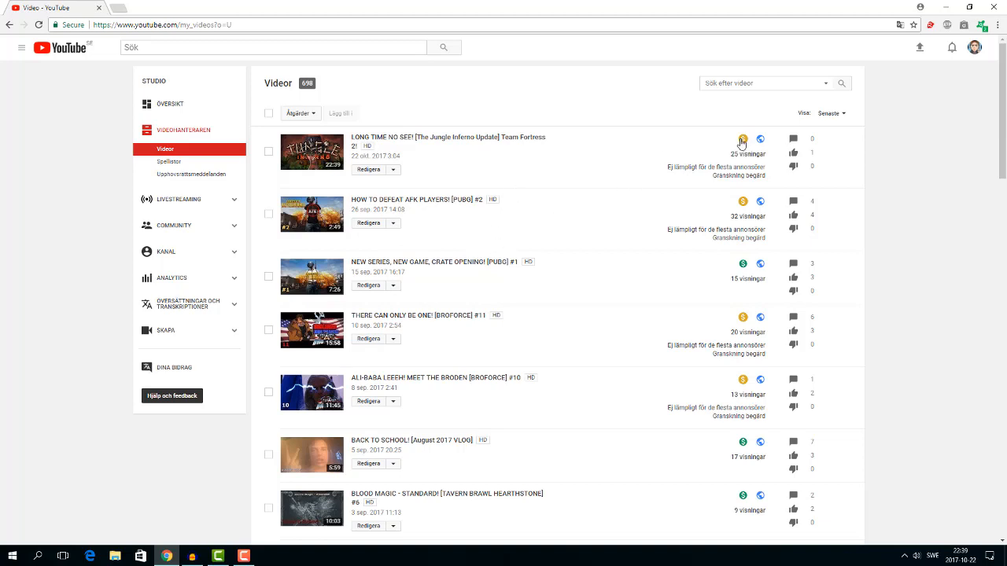
mouse_move(743, 138)
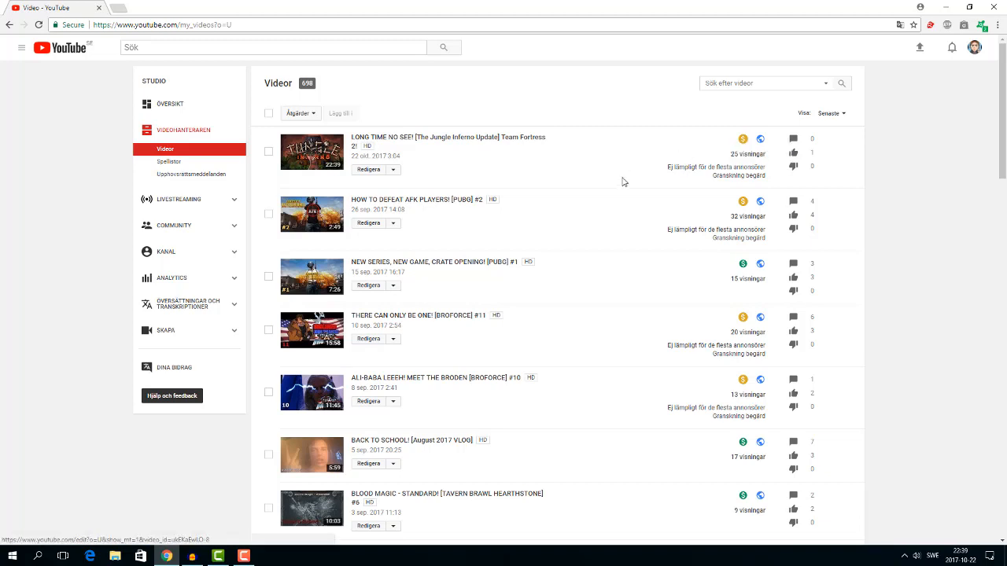
mouse_move(431, 174)
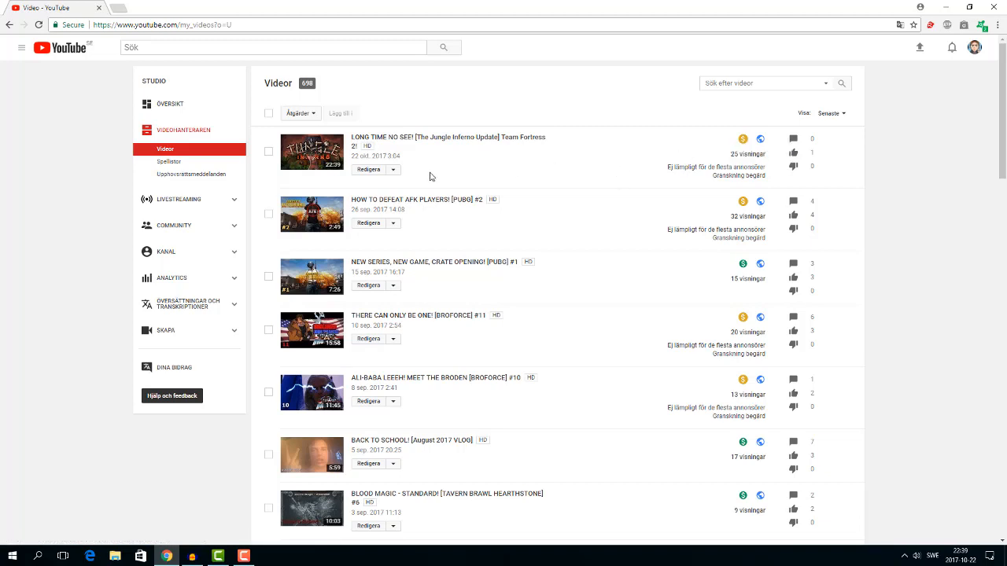
mouse_move(203, 205)
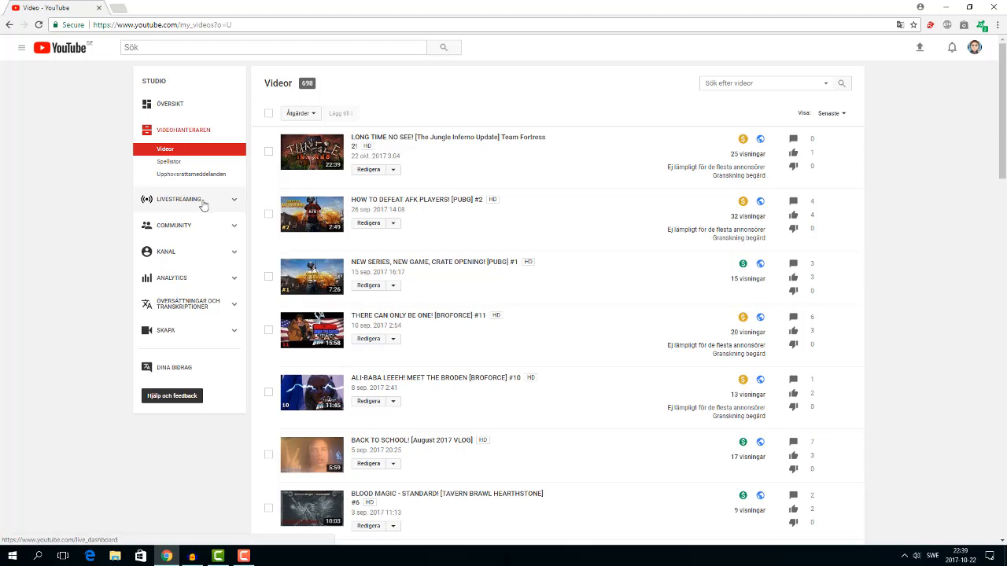
mouse_move(197, 211)
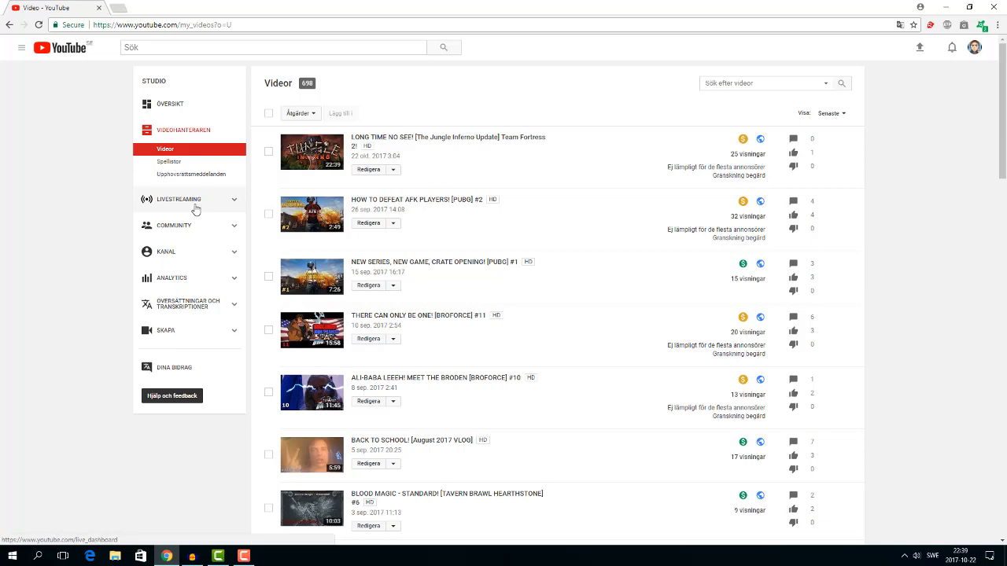
mouse_move(197, 207)
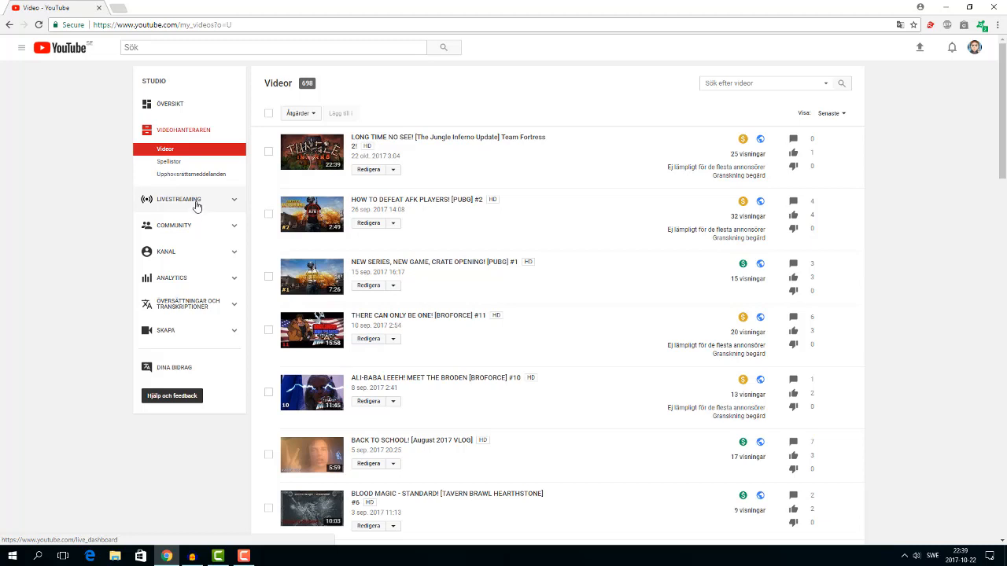
mouse_move(199, 208)
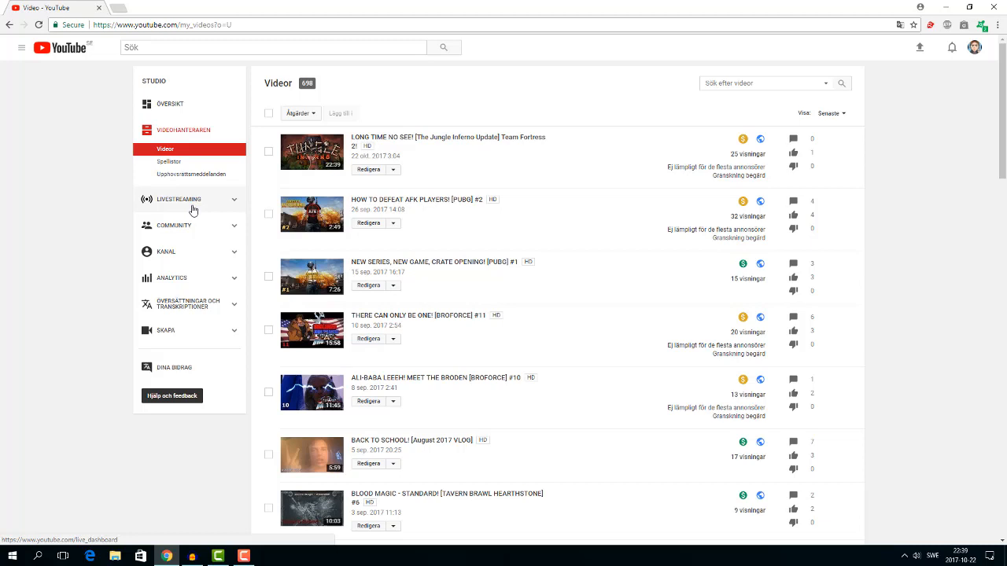
mouse_move(192, 211)
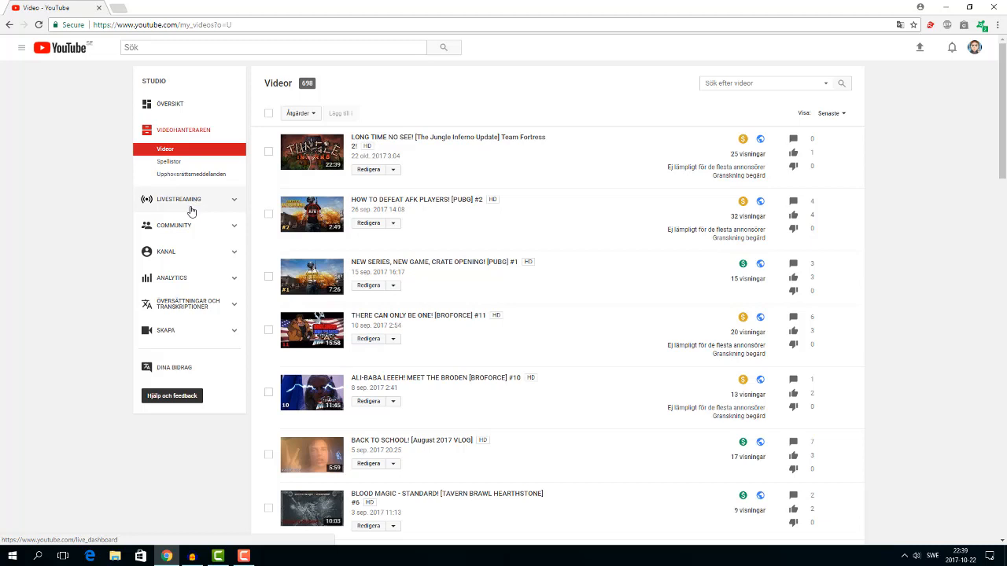
mouse_move(89, 195)
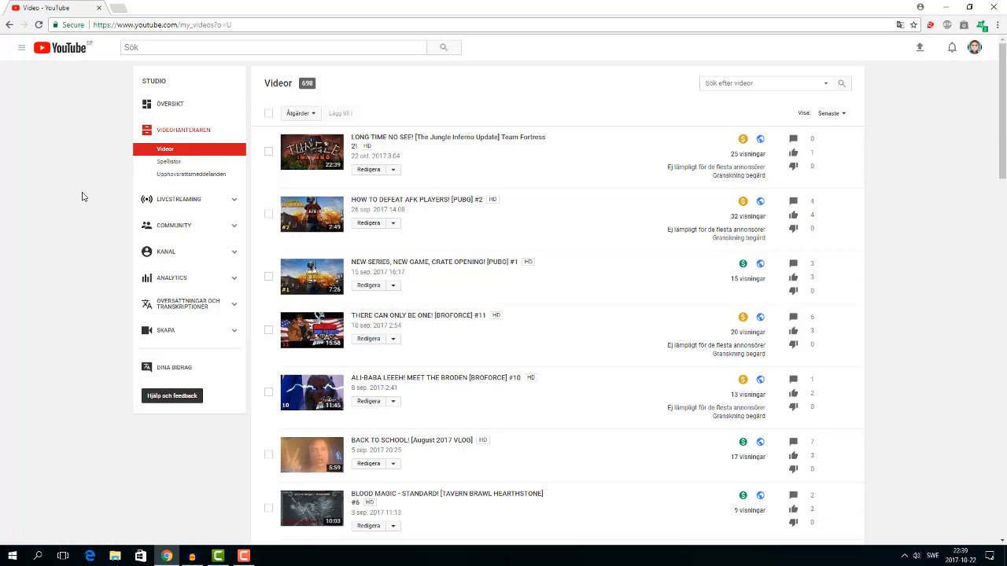
mouse_move(114, 195)
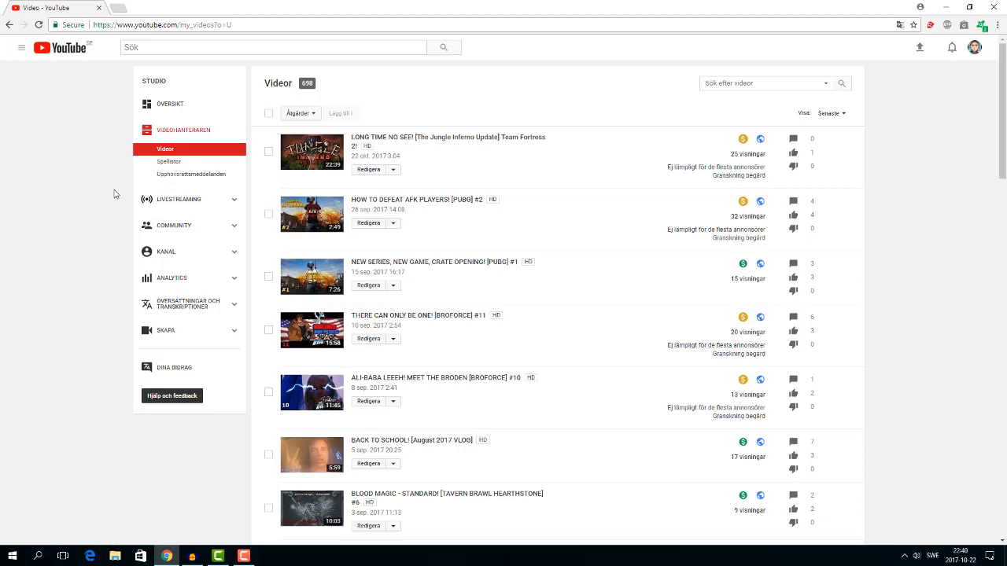
mouse_move(675, 270)
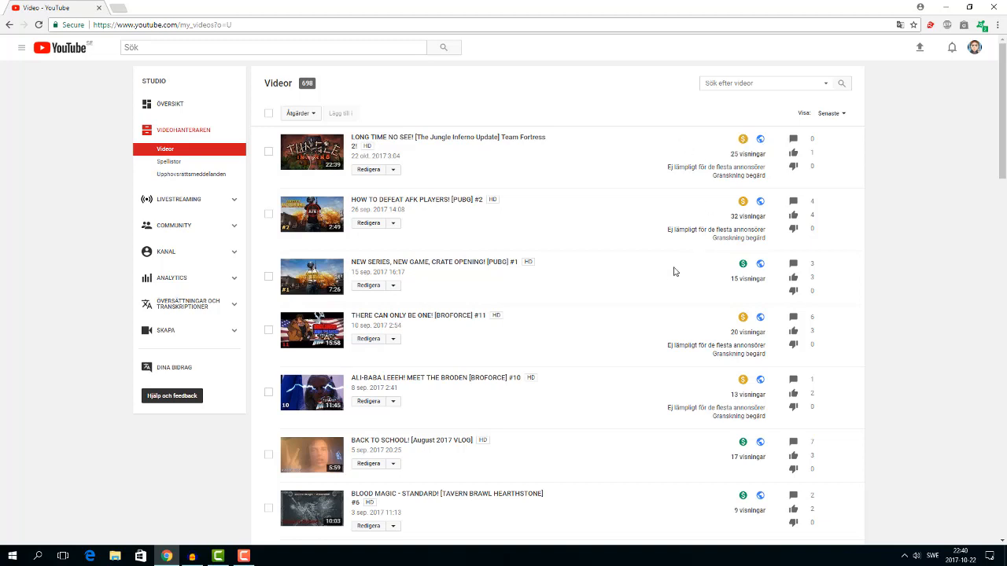
mouse_move(626, 249)
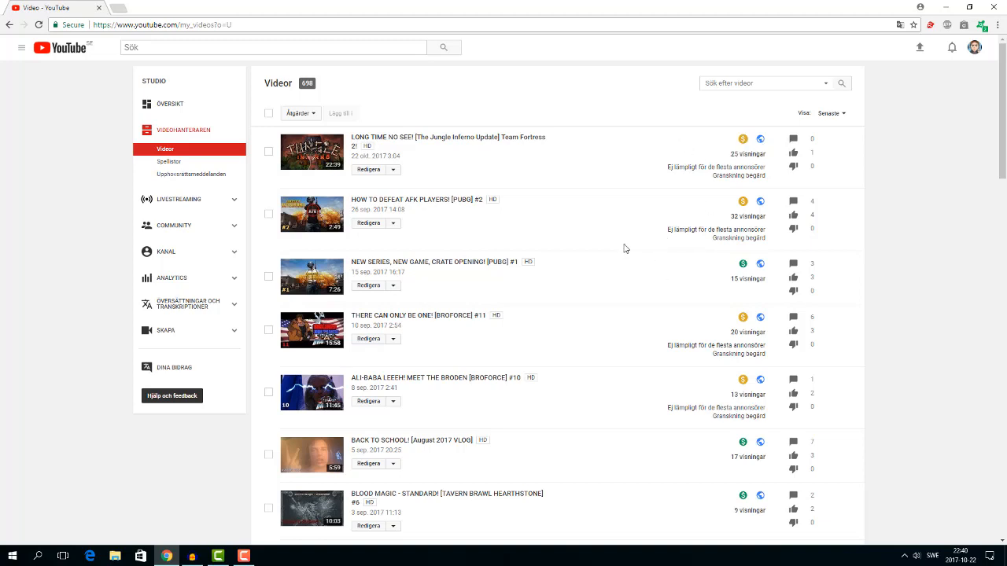
mouse_move(164, 226)
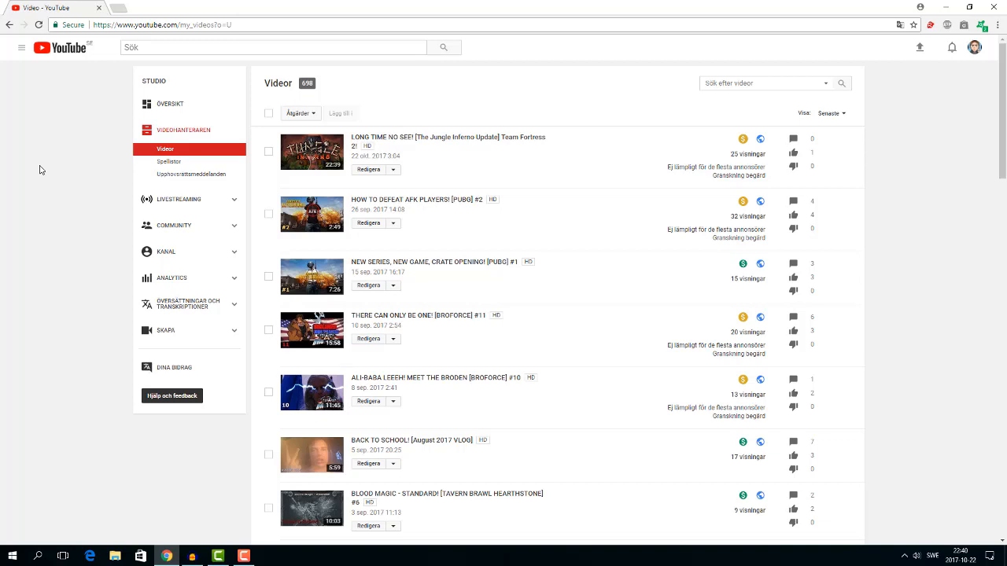
mouse_move(167, 227)
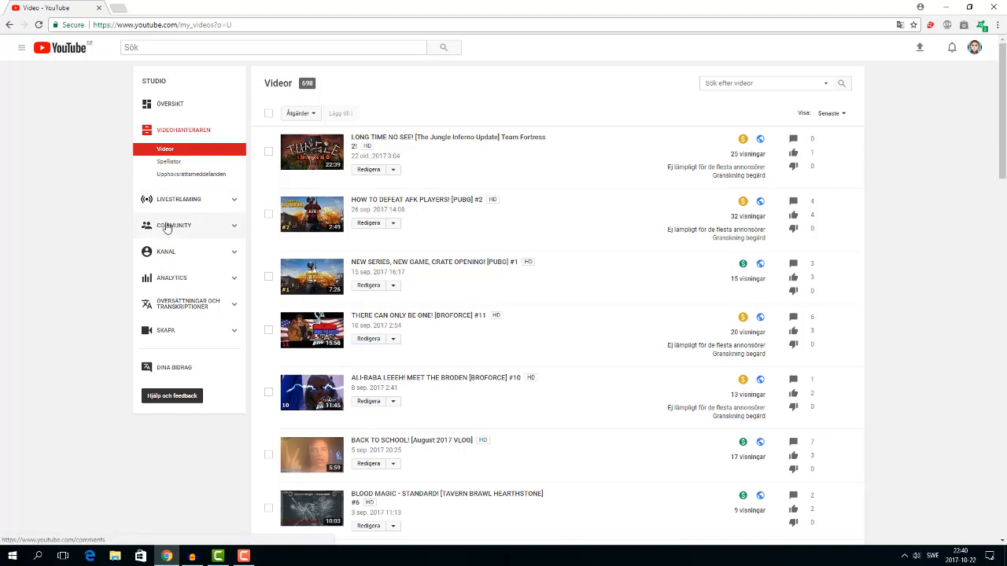
mouse_move(179, 249)
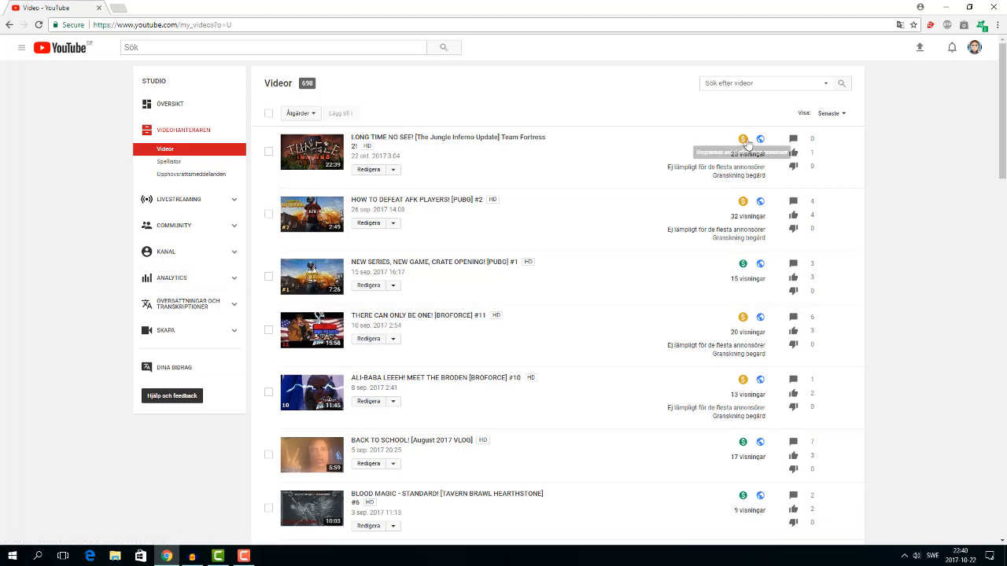
mouse_move(324, 167)
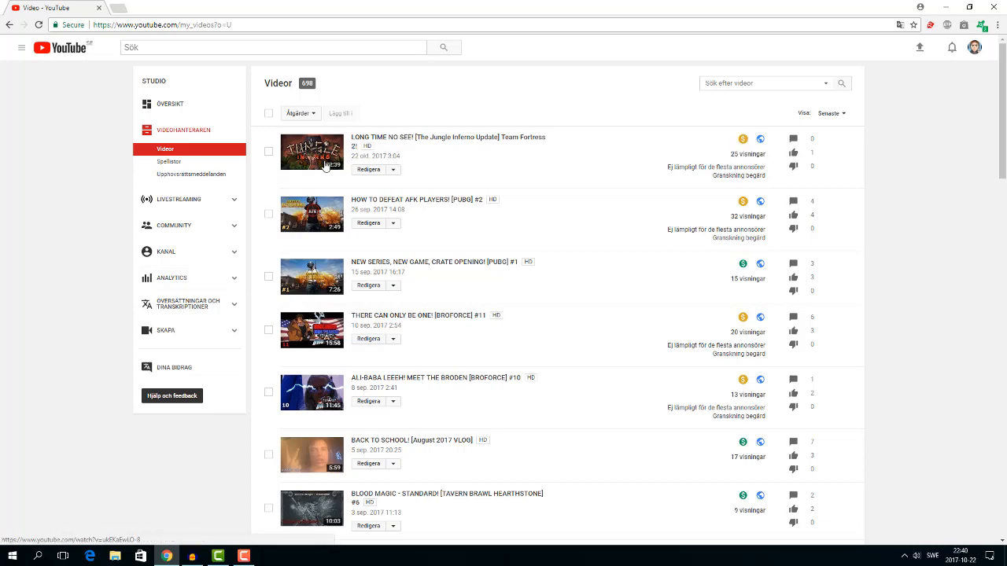
mouse_move(330, 176)
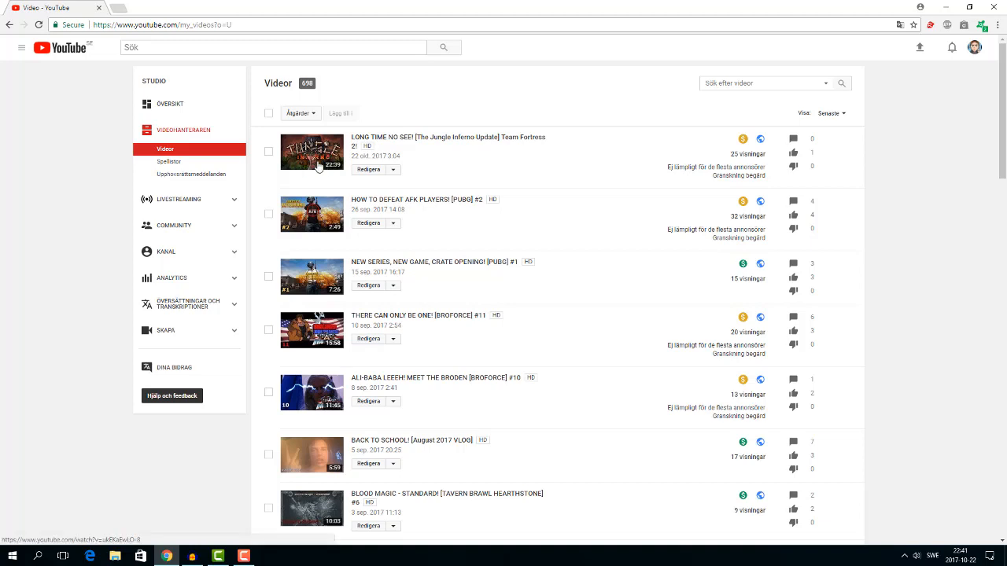
mouse_move(328, 162)
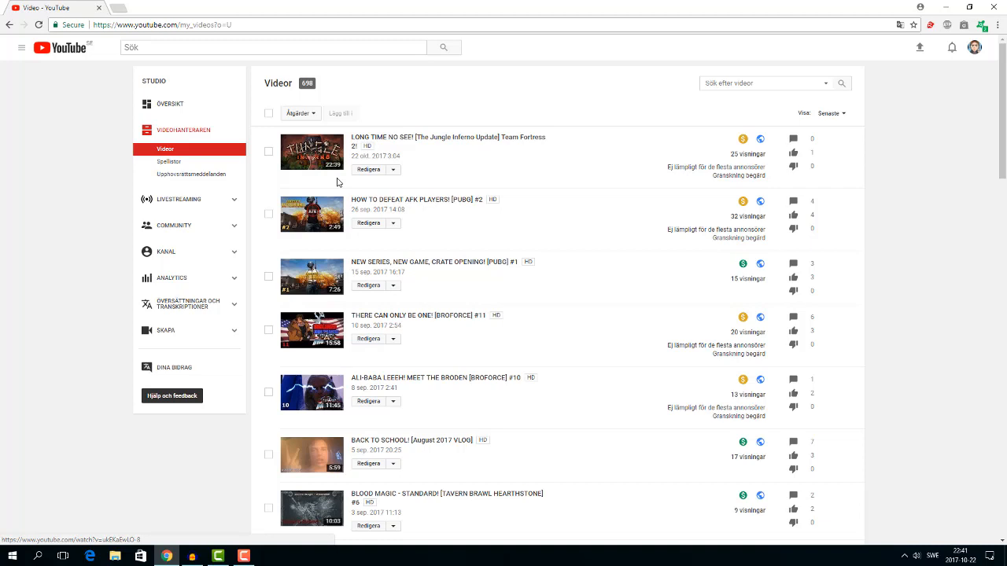
mouse_move(743, 139)
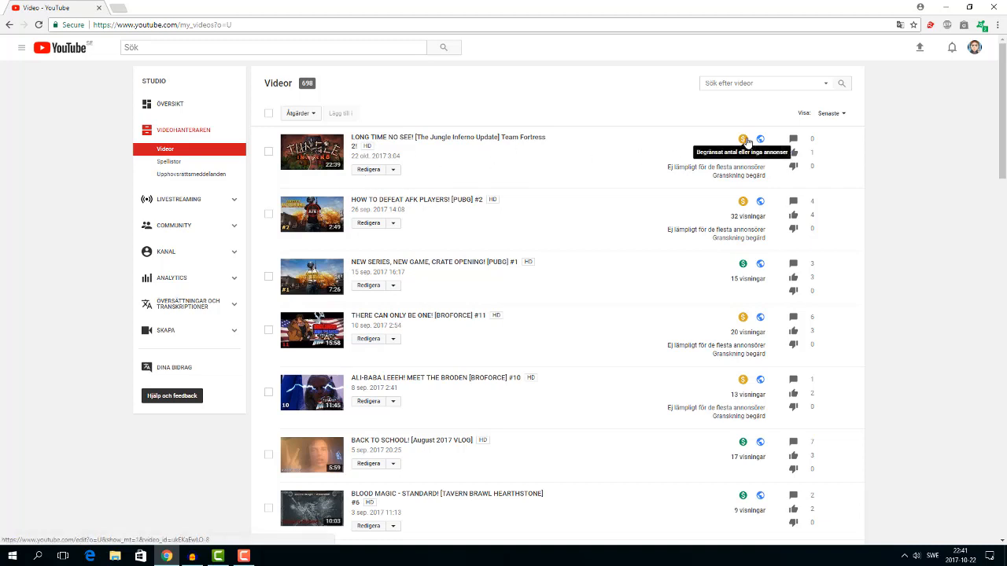
mouse_move(671, 167)
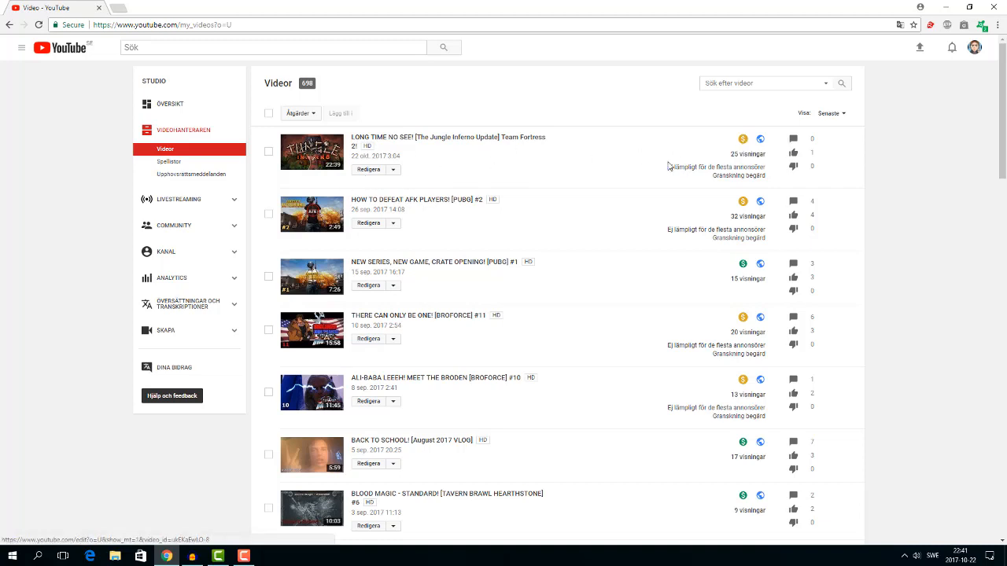
mouse_move(617, 232)
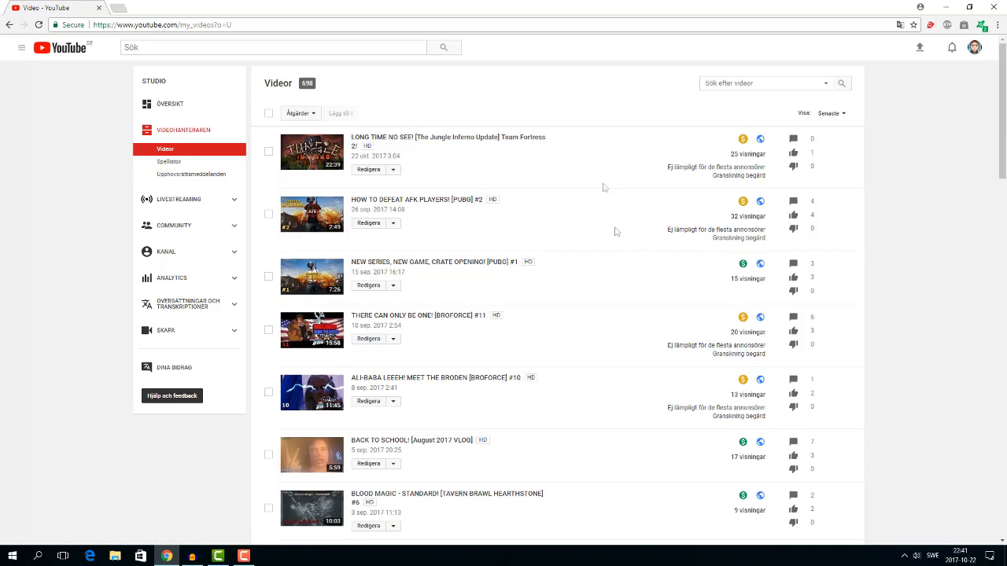
mouse_move(311, 151)
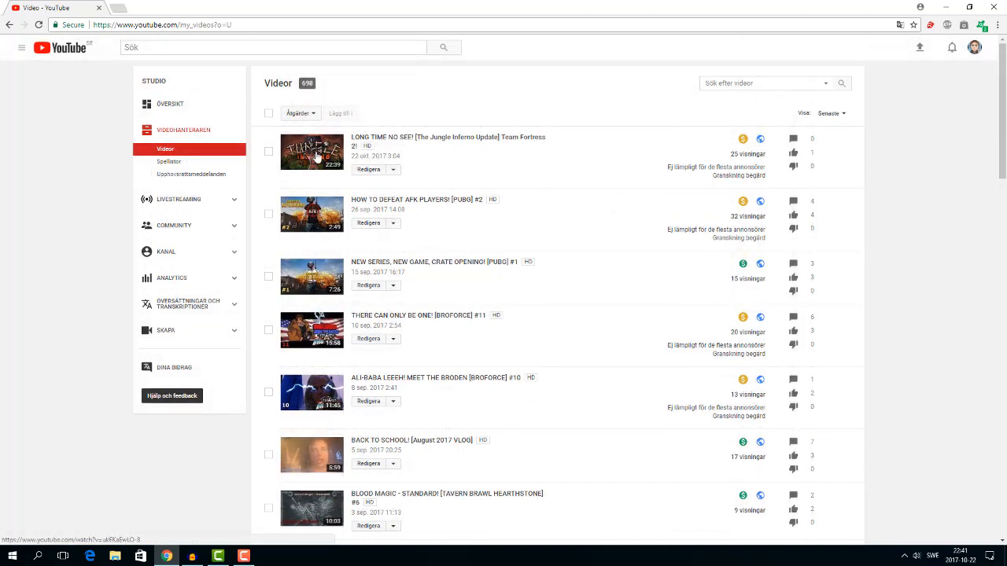
mouse_move(311, 161)
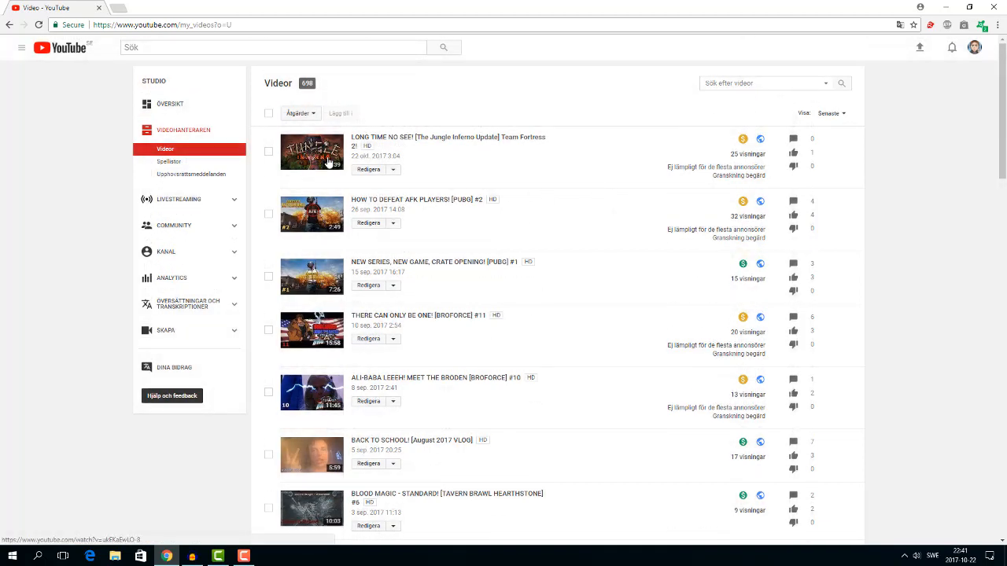
mouse_move(524, 207)
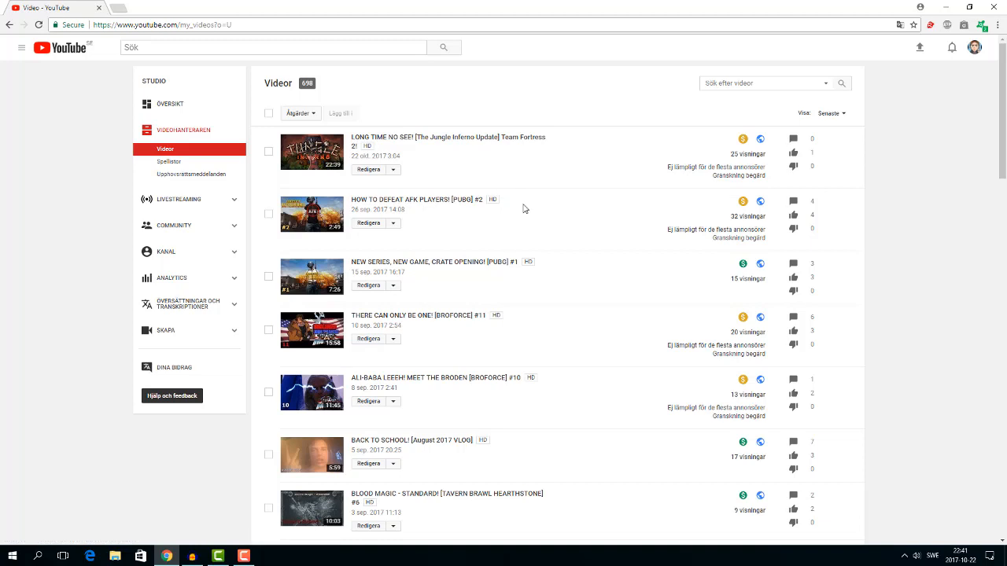
mouse_move(311, 214)
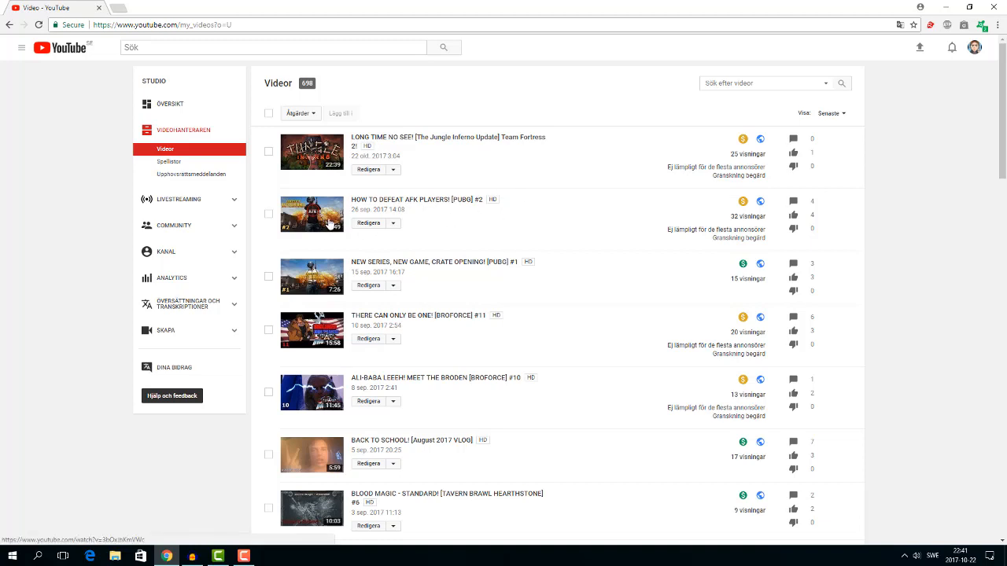
mouse_move(399, 209)
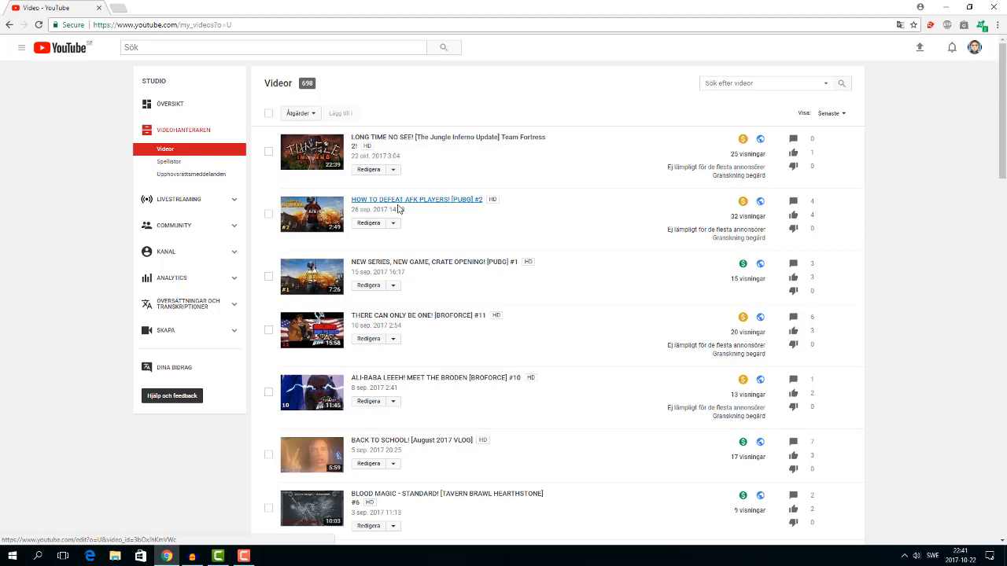
mouse_move(192, 506)
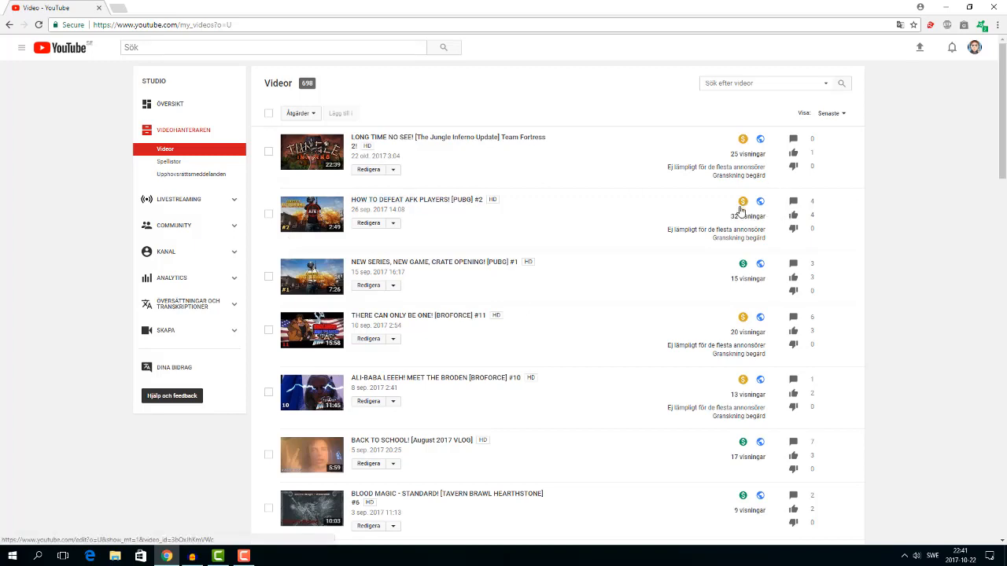
mouse_move(635, 269)
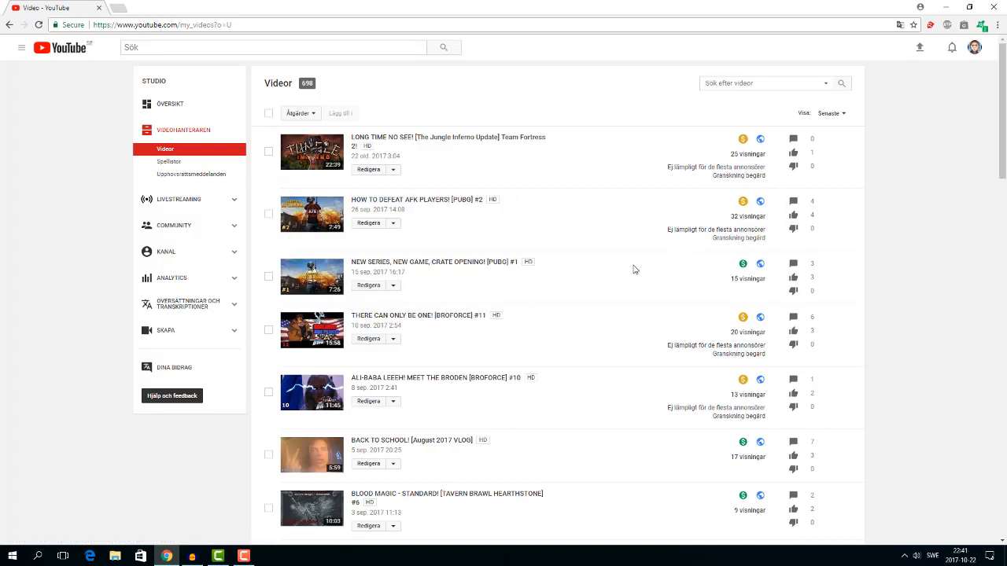
mouse_move(620, 266)
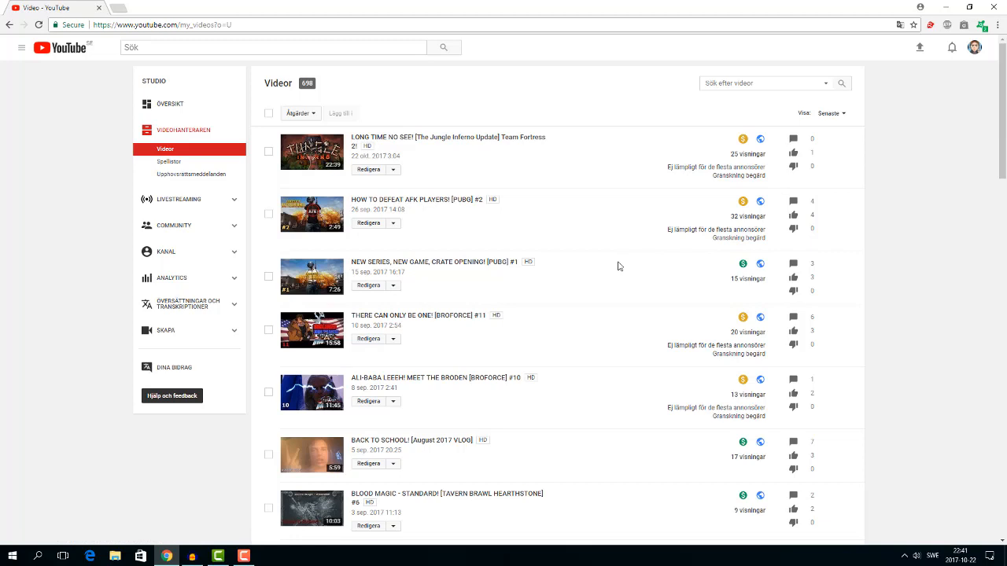
mouse_move(586, 258)
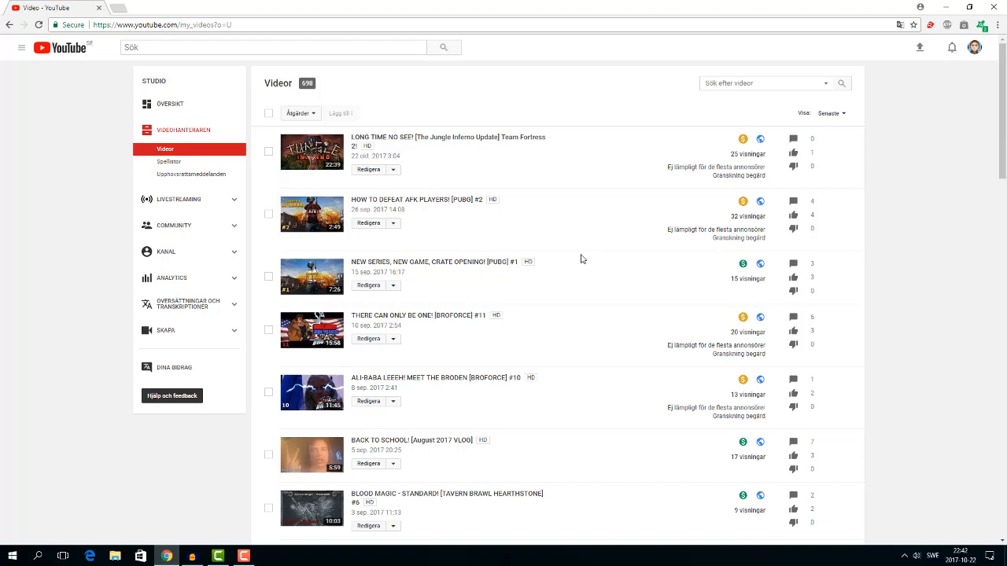
mouse_move(579, 249)
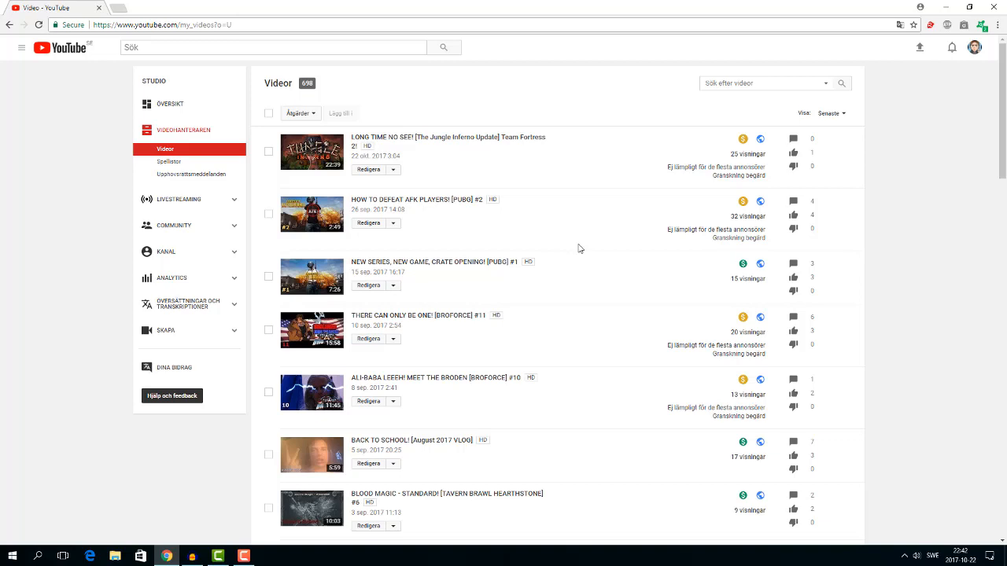
mouse_move(598, 240)
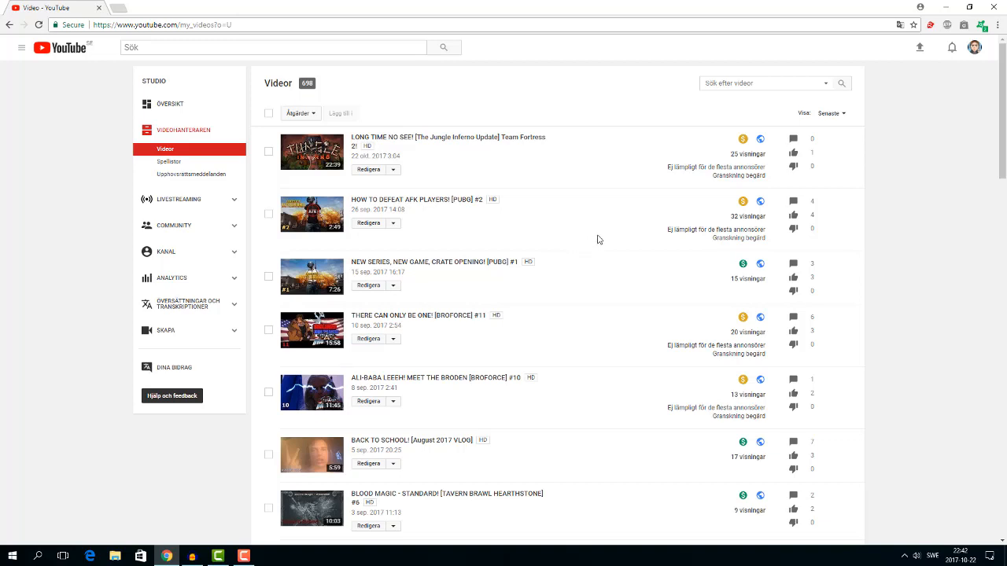
mouse_move(580, 248)
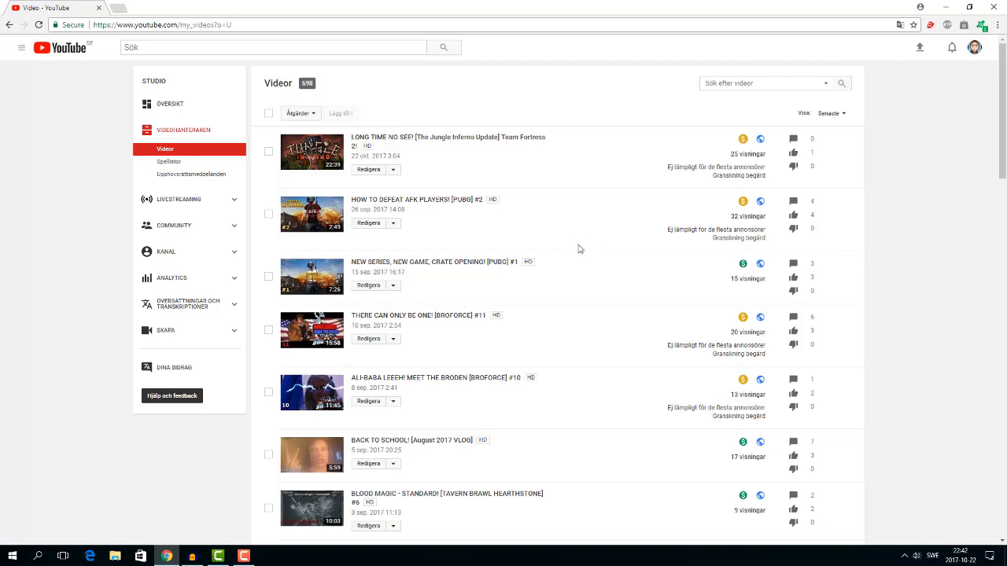
mouse_move(740, 148)
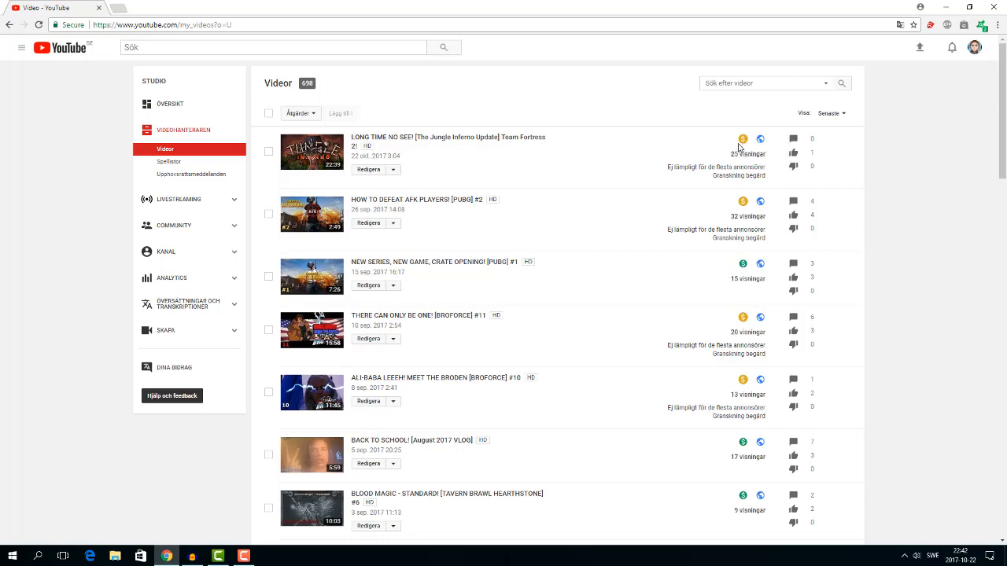
mouse_move(496, 192)
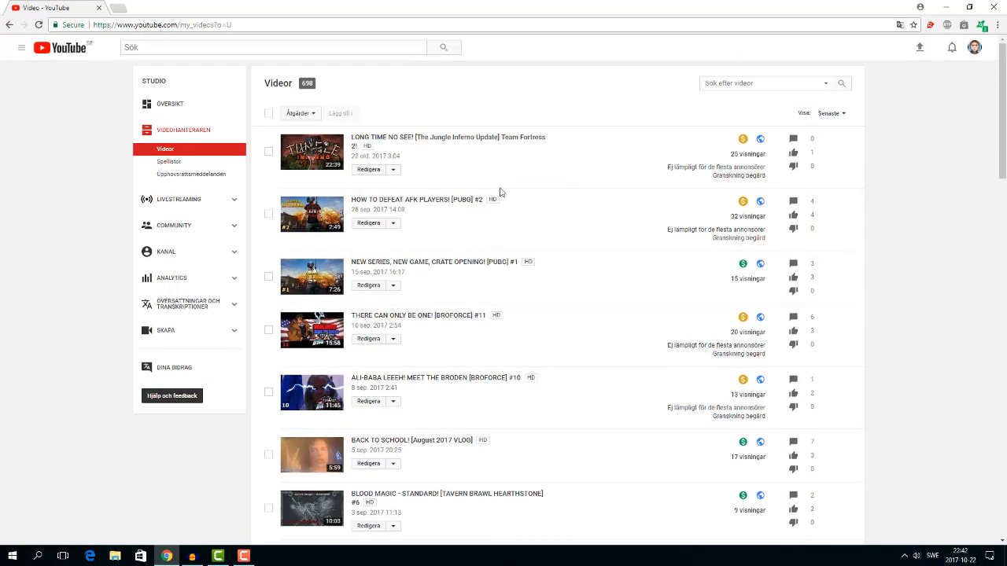
scroll("down", 3)
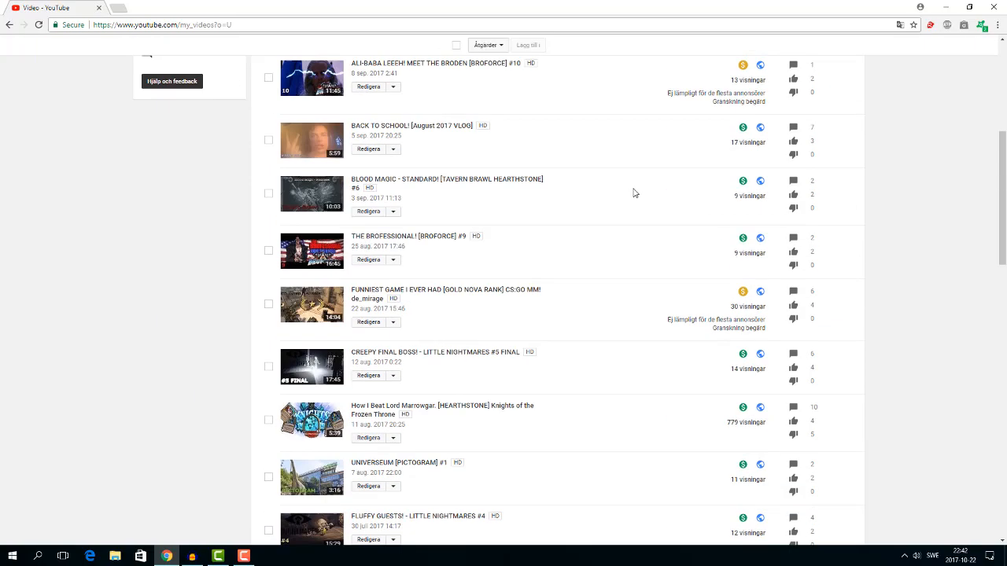
scroll("down", 3)
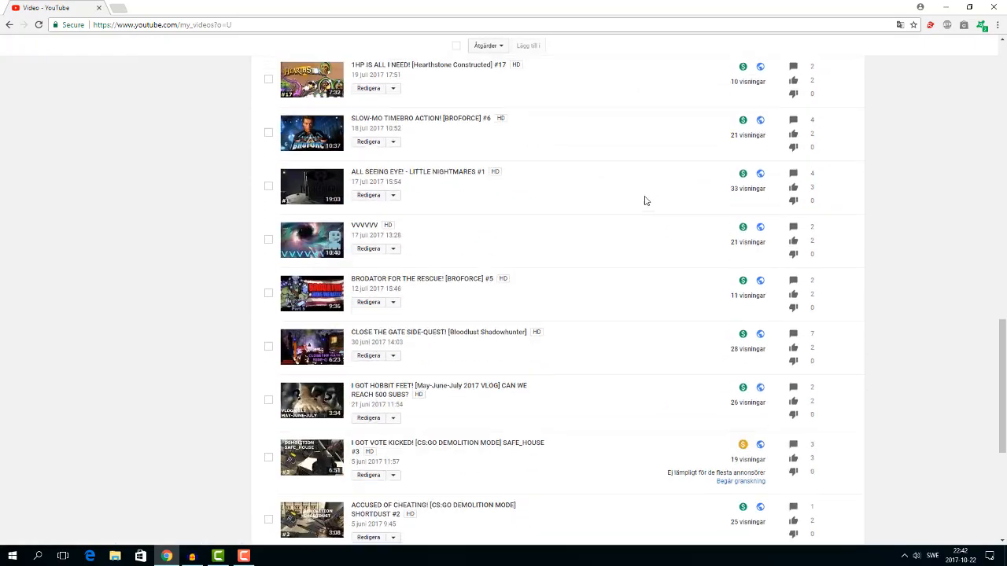